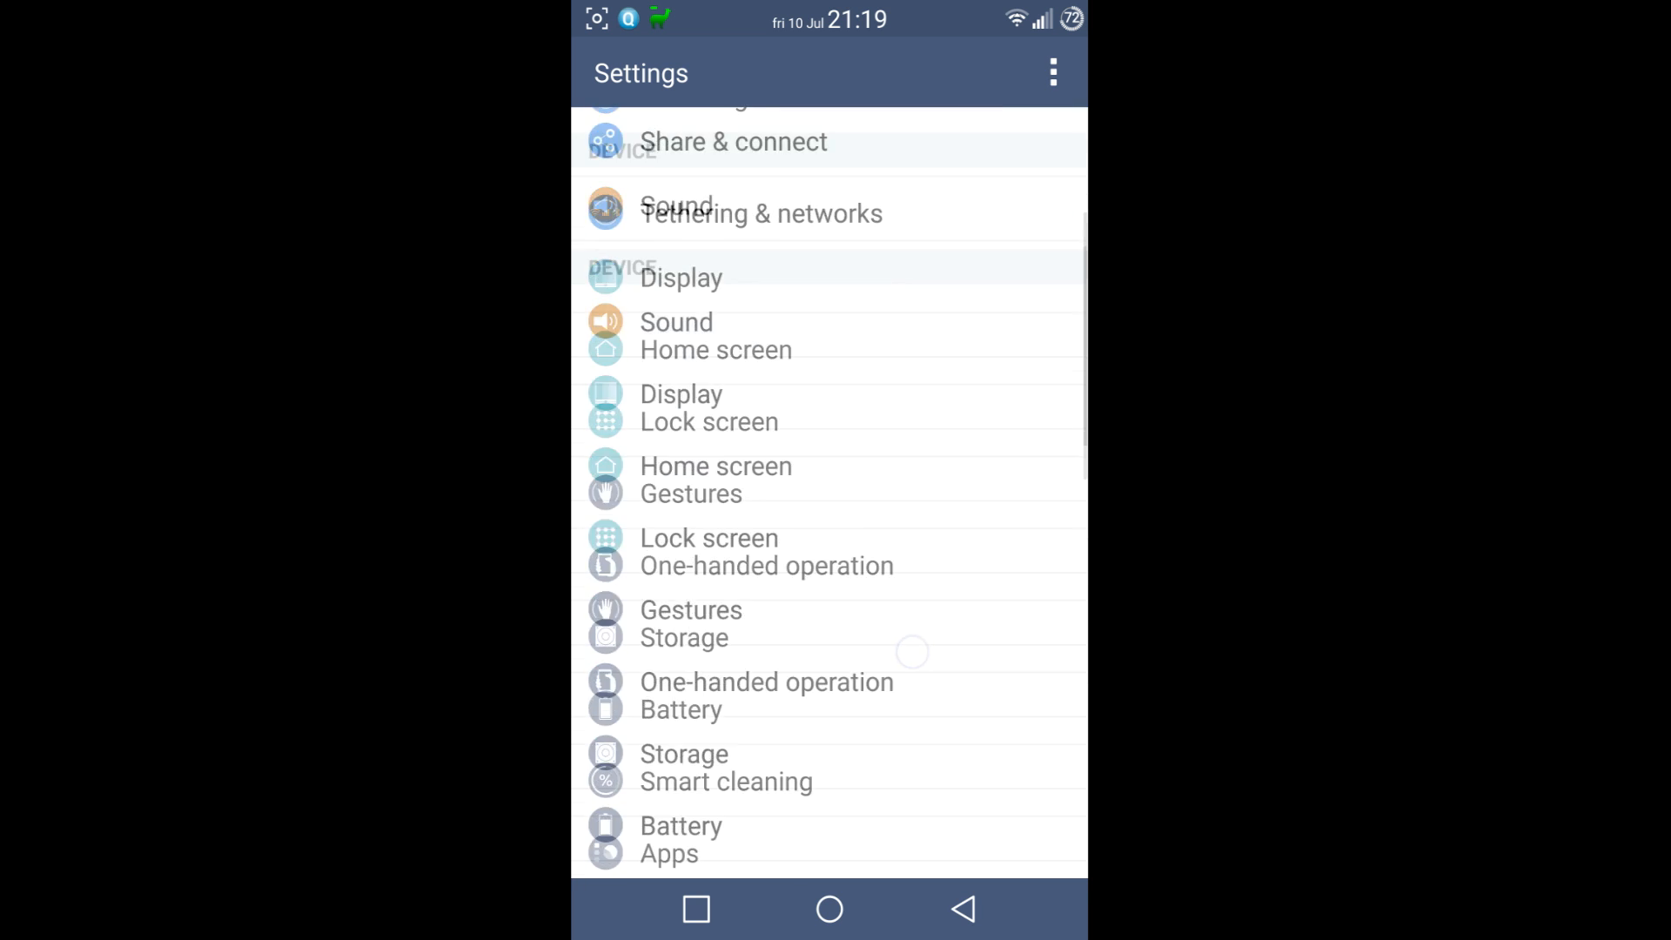
View the Android version, kernel and build number under About phone > Software info
{"action": "scroll", "scroll_direction": "down", "scroll_amount": 3}
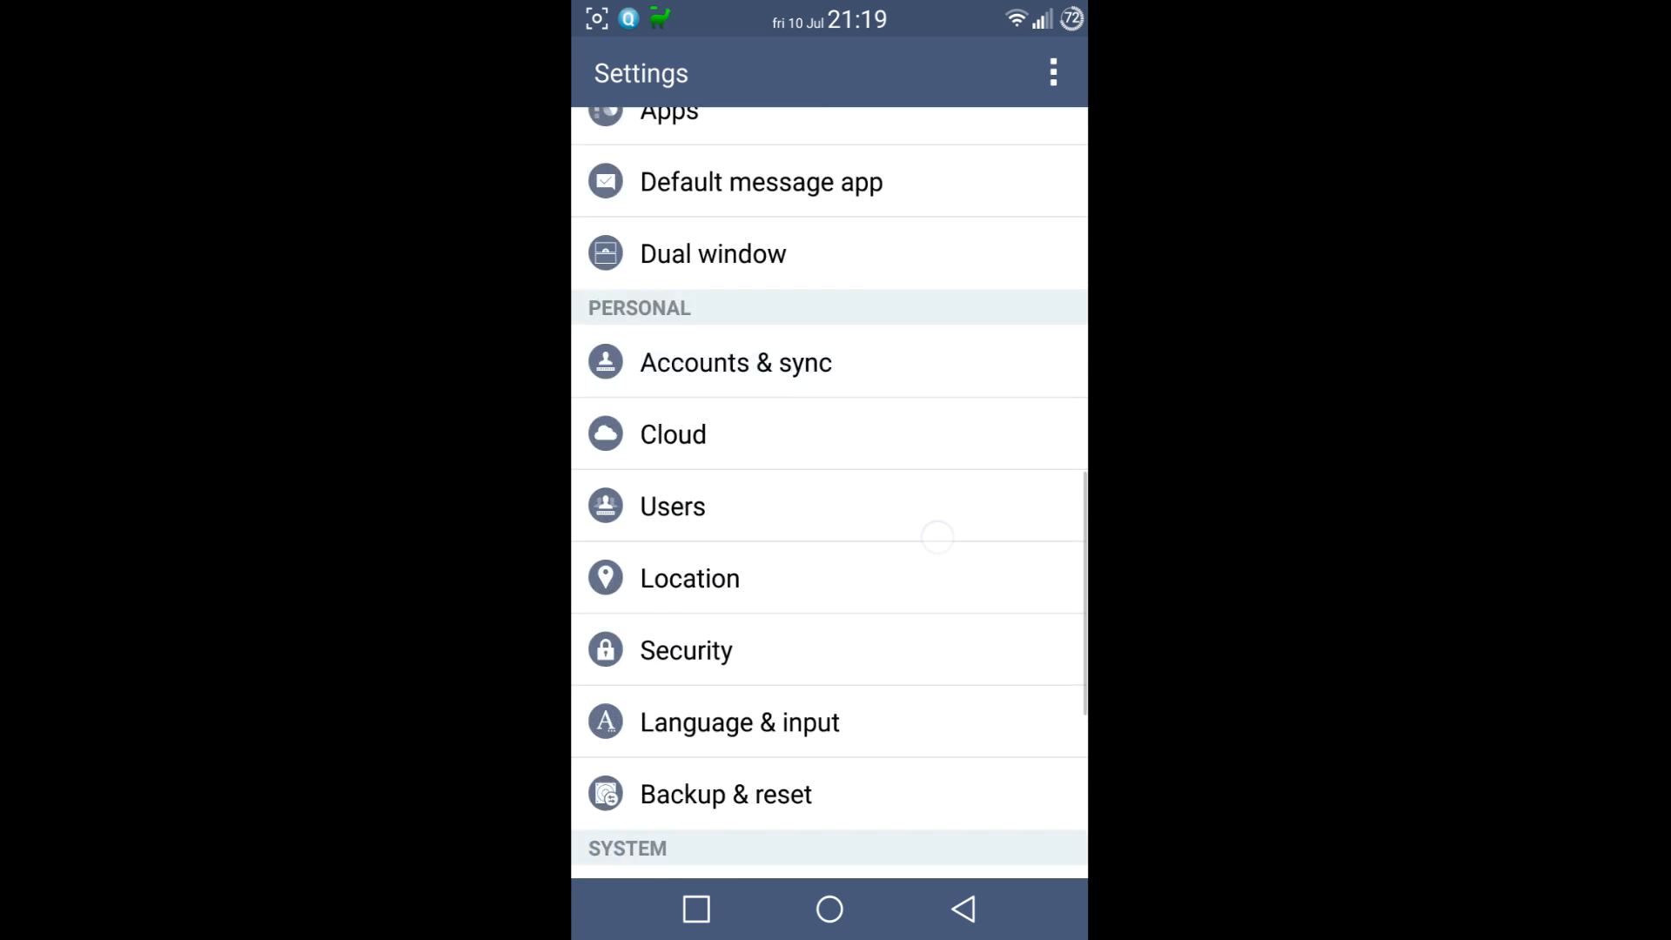
{"action": "scroll", "scroll_direction": "down", "scroll_amount": 3}
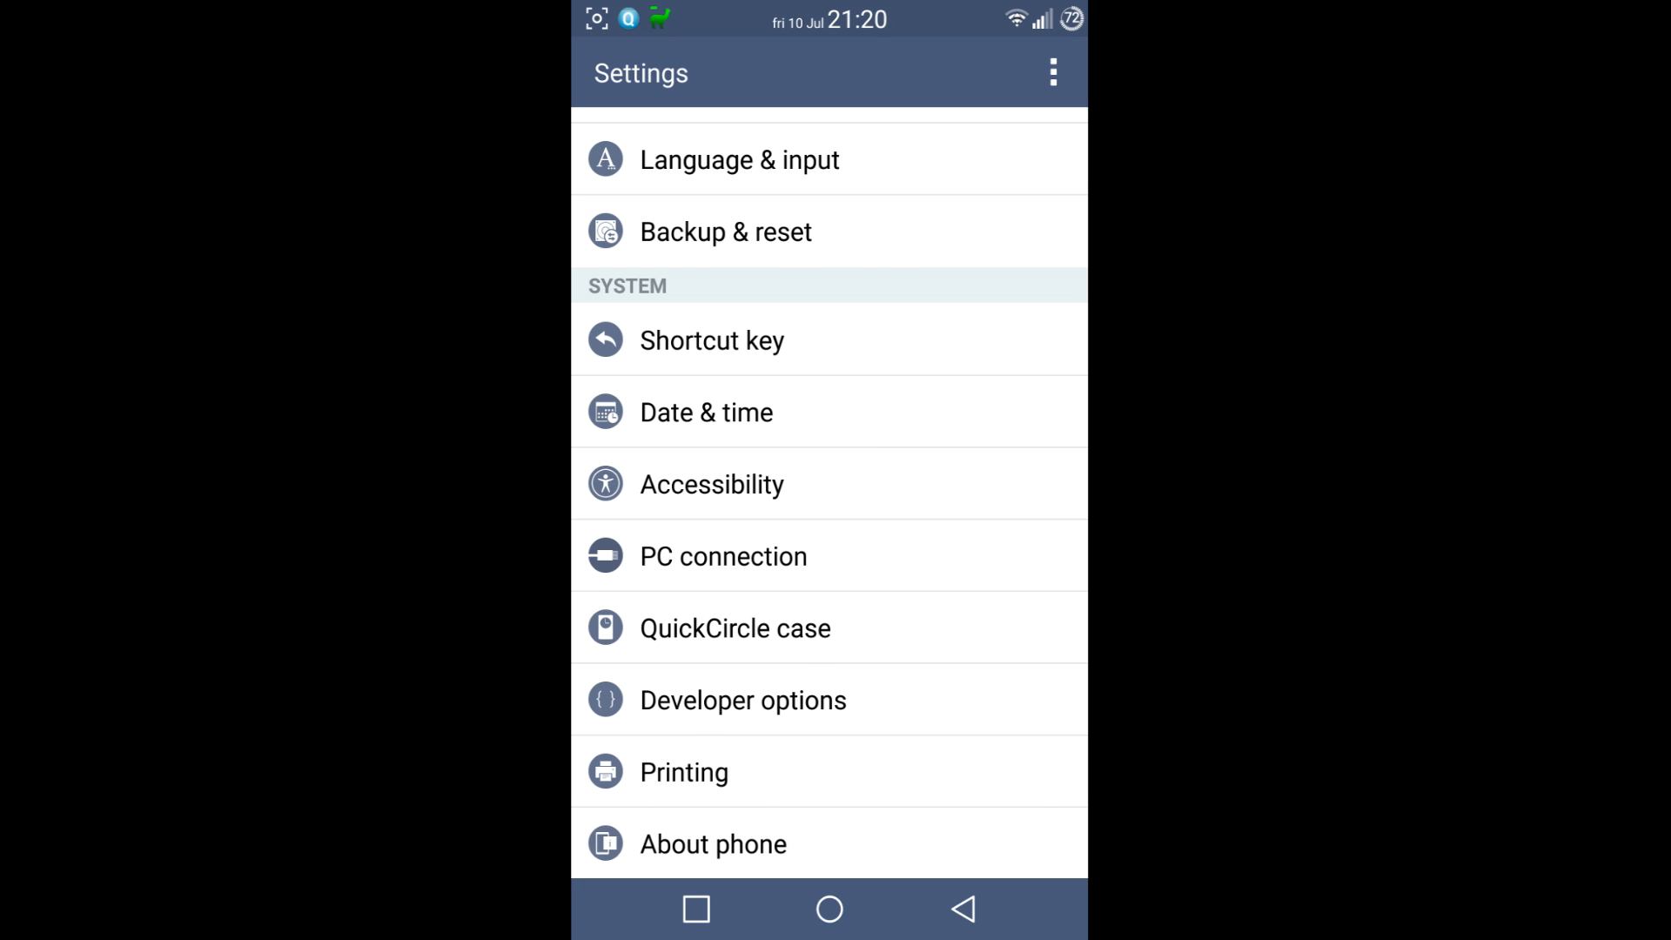
{"action": "left_click", "coordinate": [712, 844]}
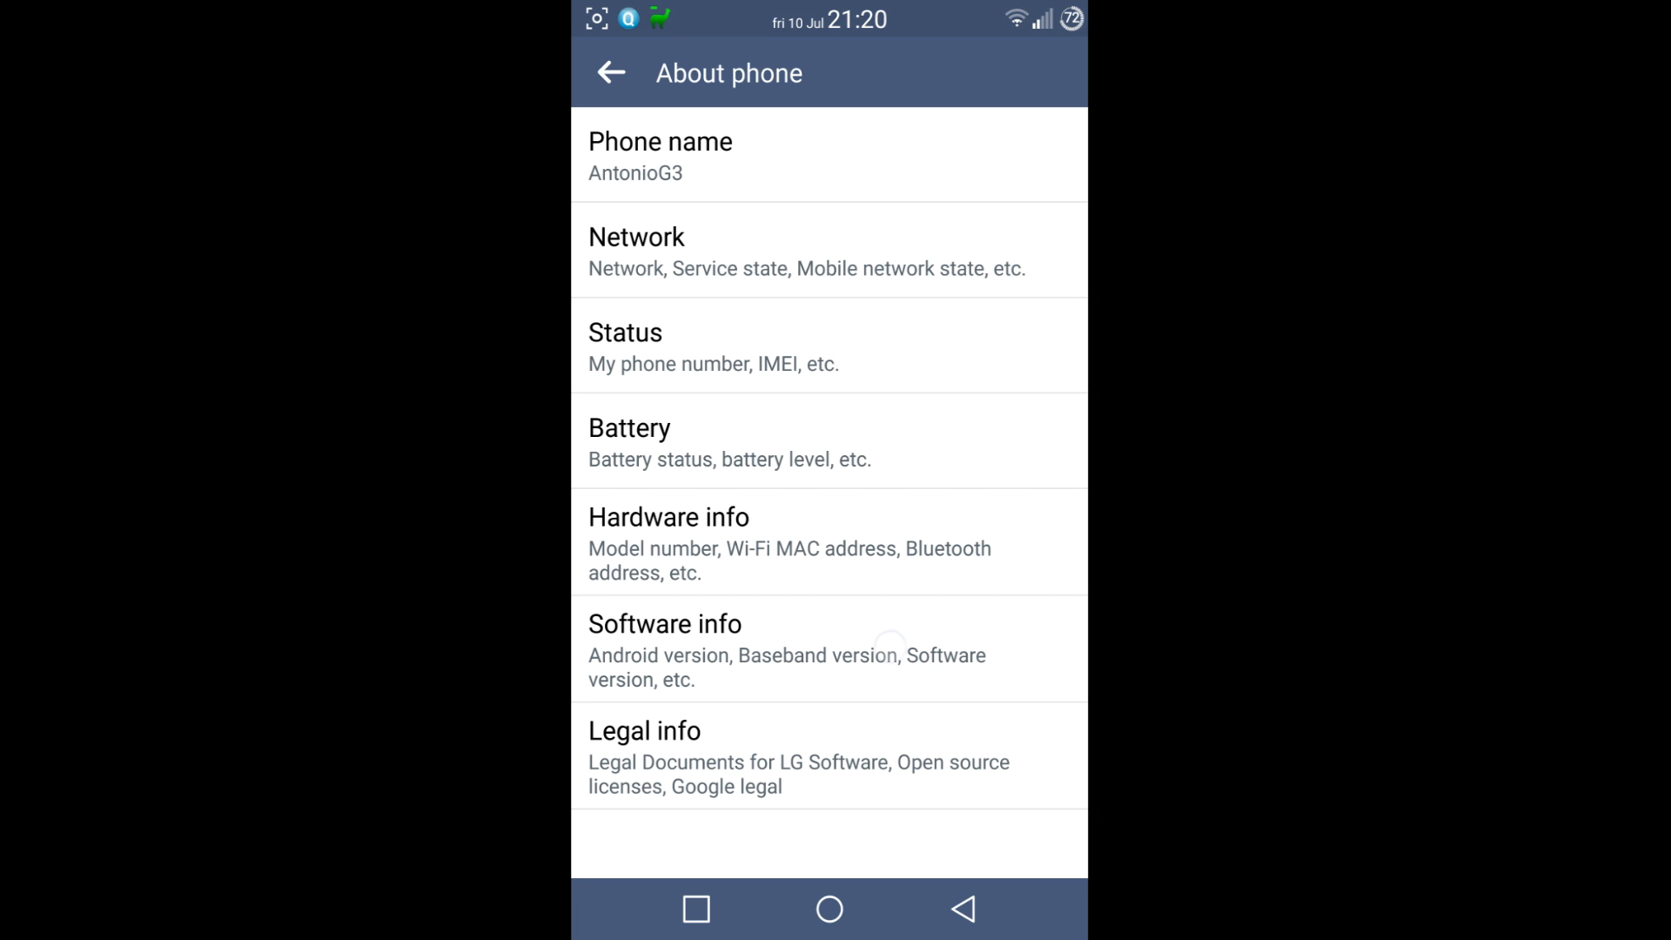
{"action": "left_click", "coordinate": [787, 647]}
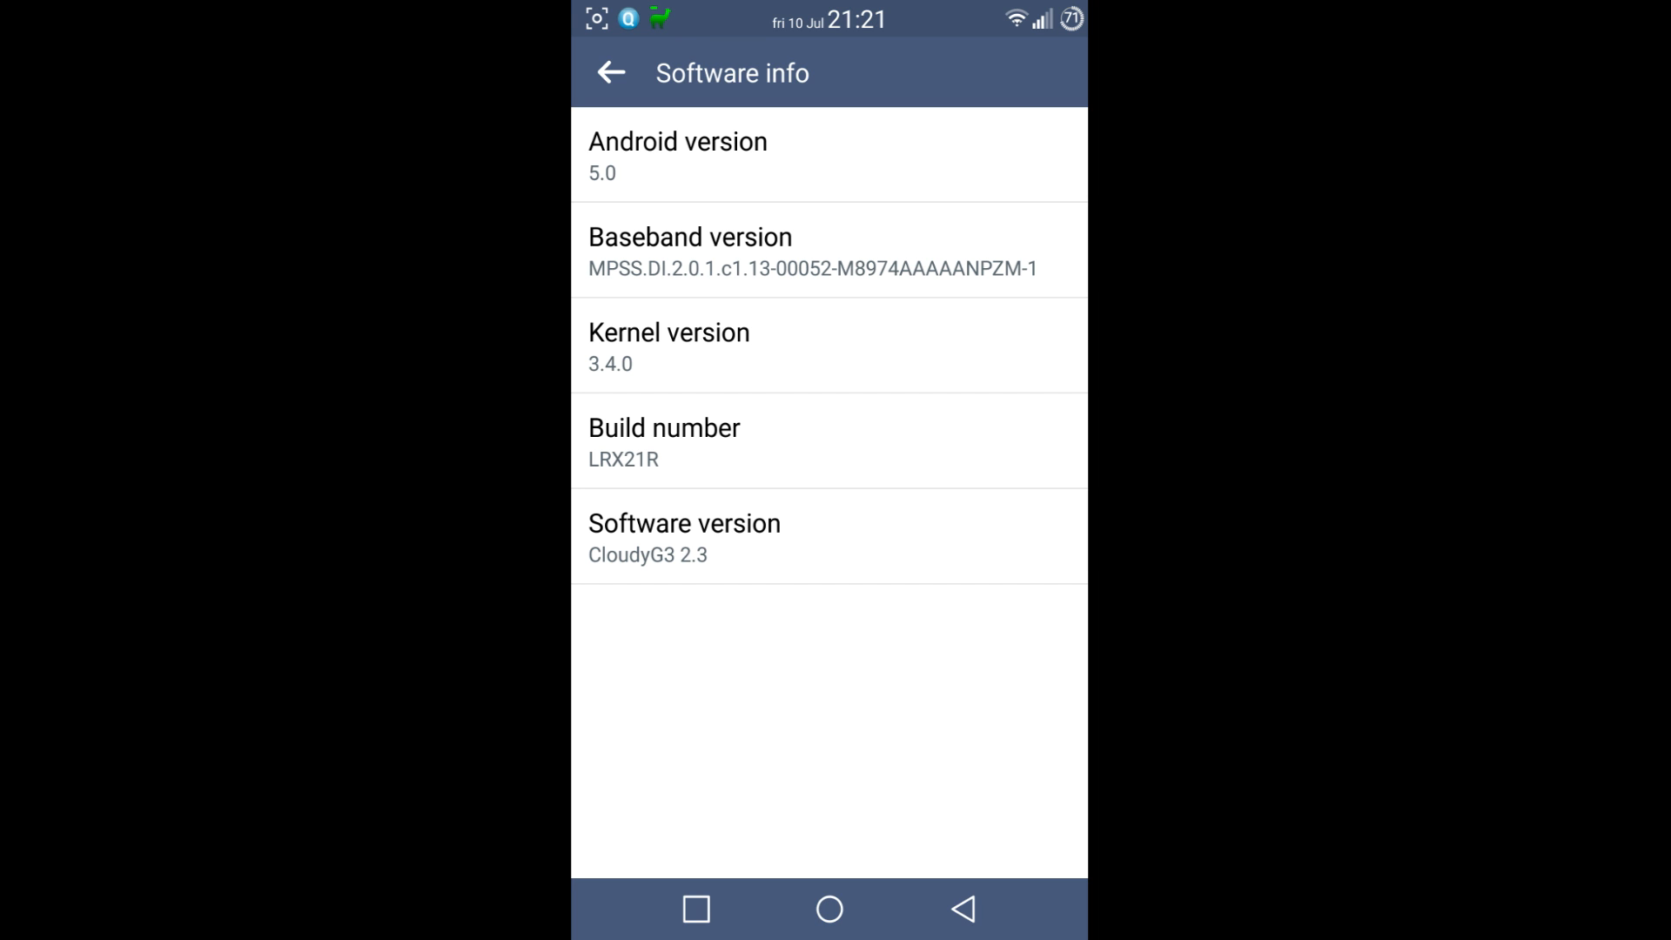
{"action": "left_click", "coordinate": [611, 72]}
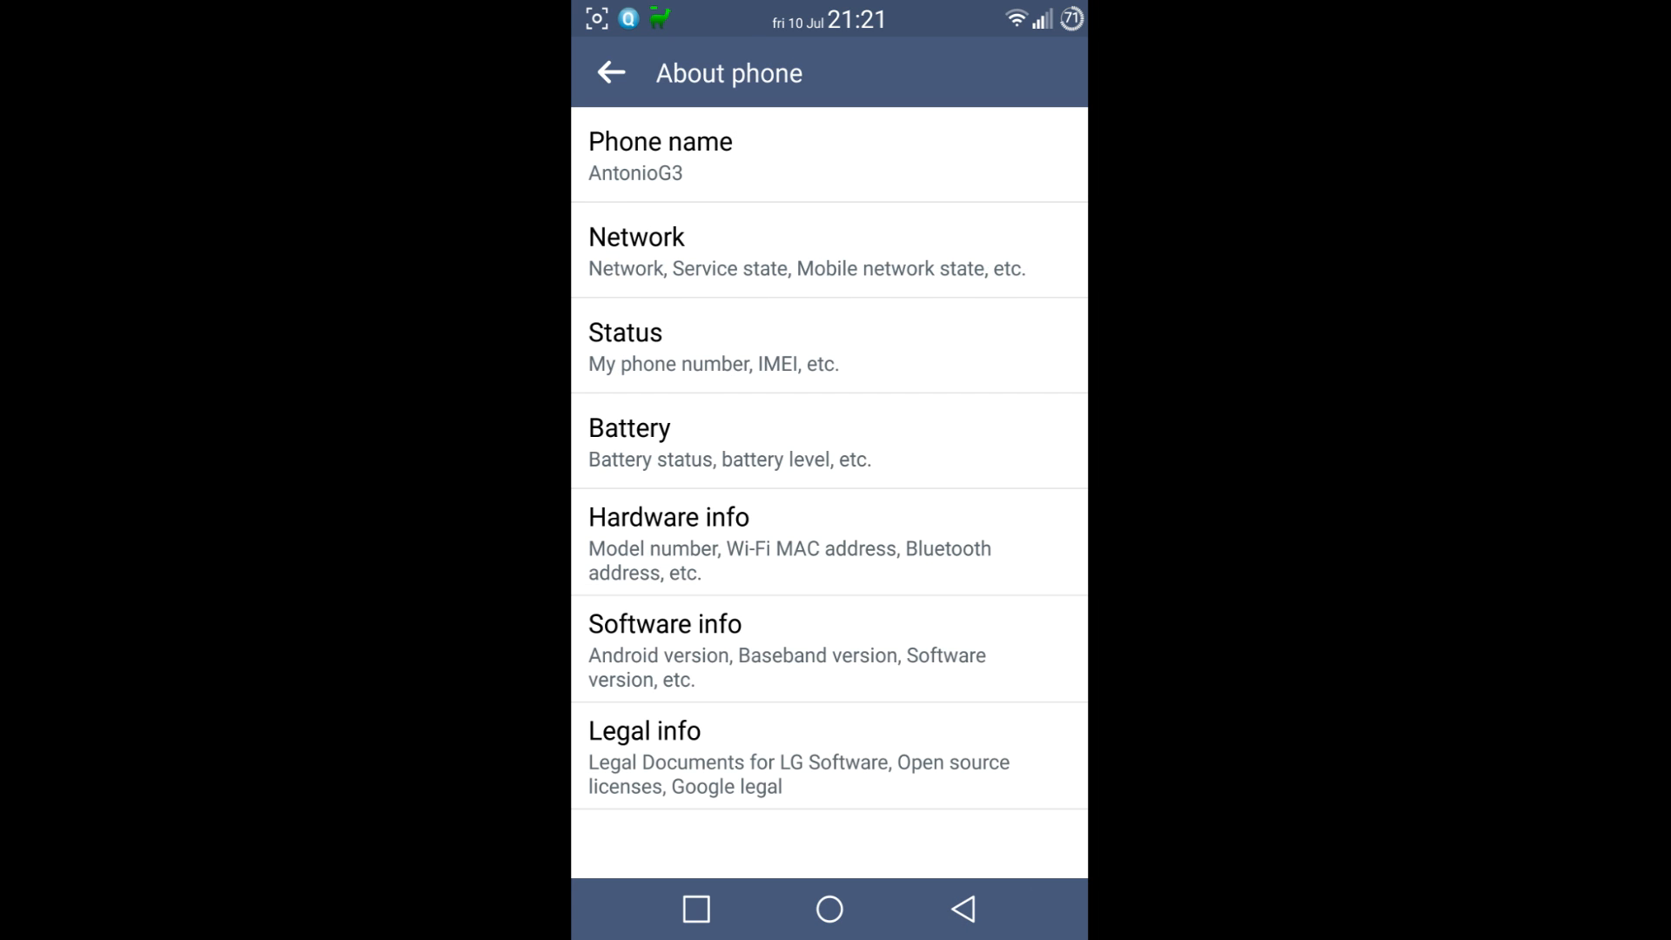
Page through the app drawer, then return to the home screen with the weather widget
{"action": "left_click", "coordinate": [609, 72]}
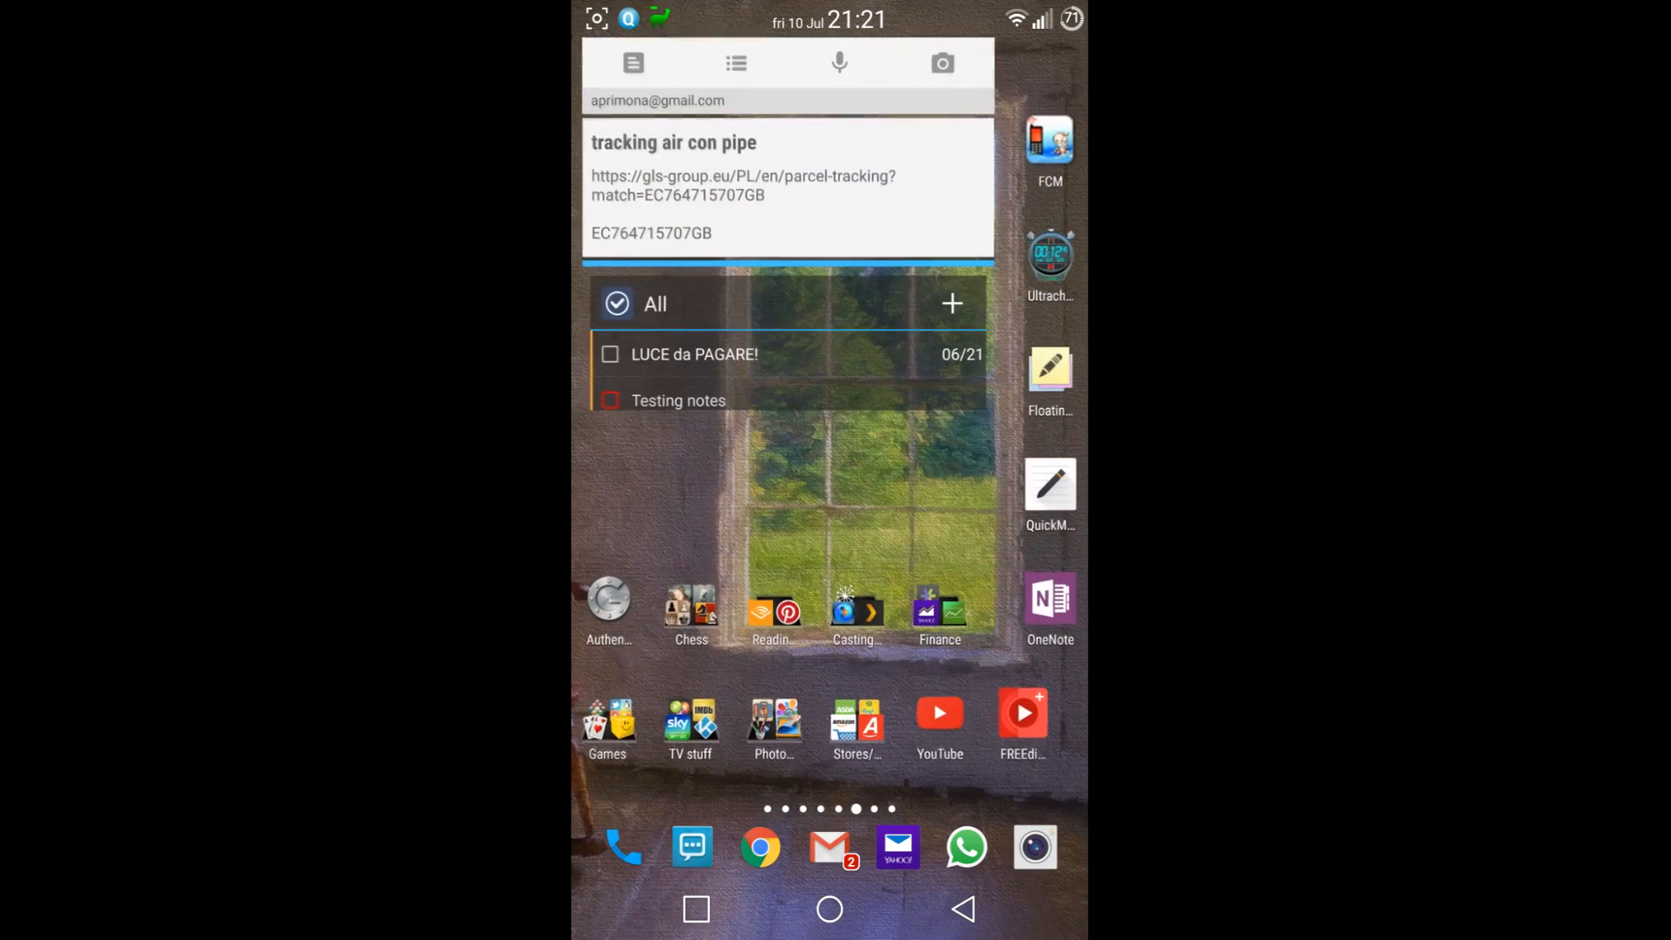
{"action": "scroll", "scroll_direction": "left", "scroll_amount": 3}
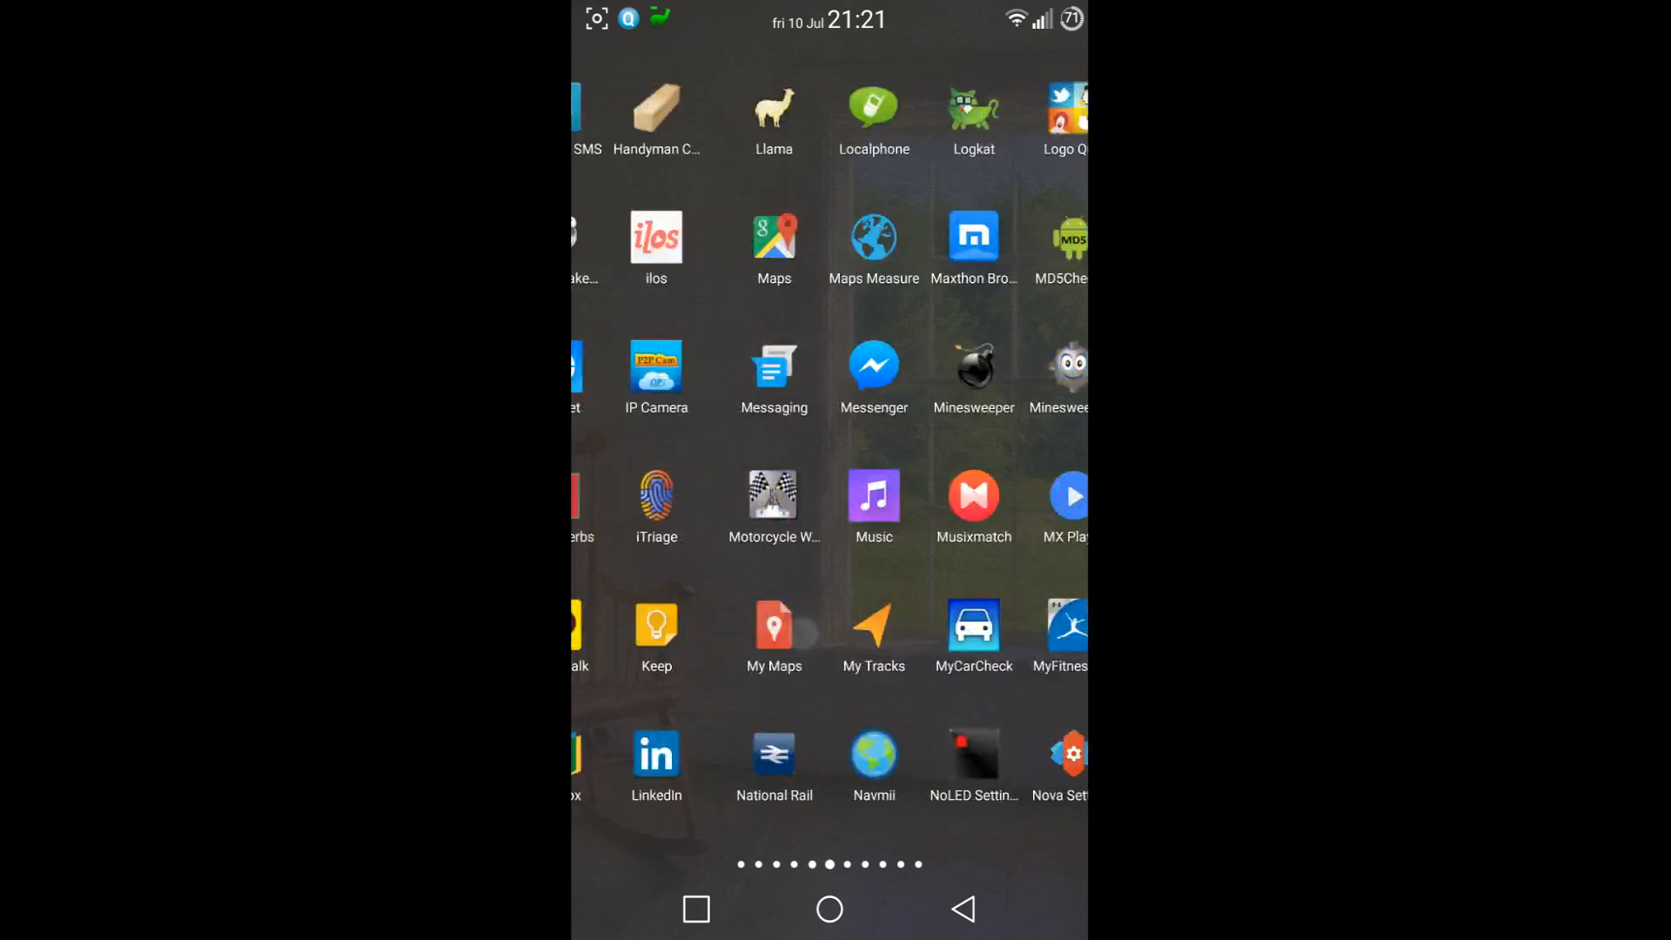
{"action": "scroll", "scroll_direction": "left", "scroll_amount": 3}
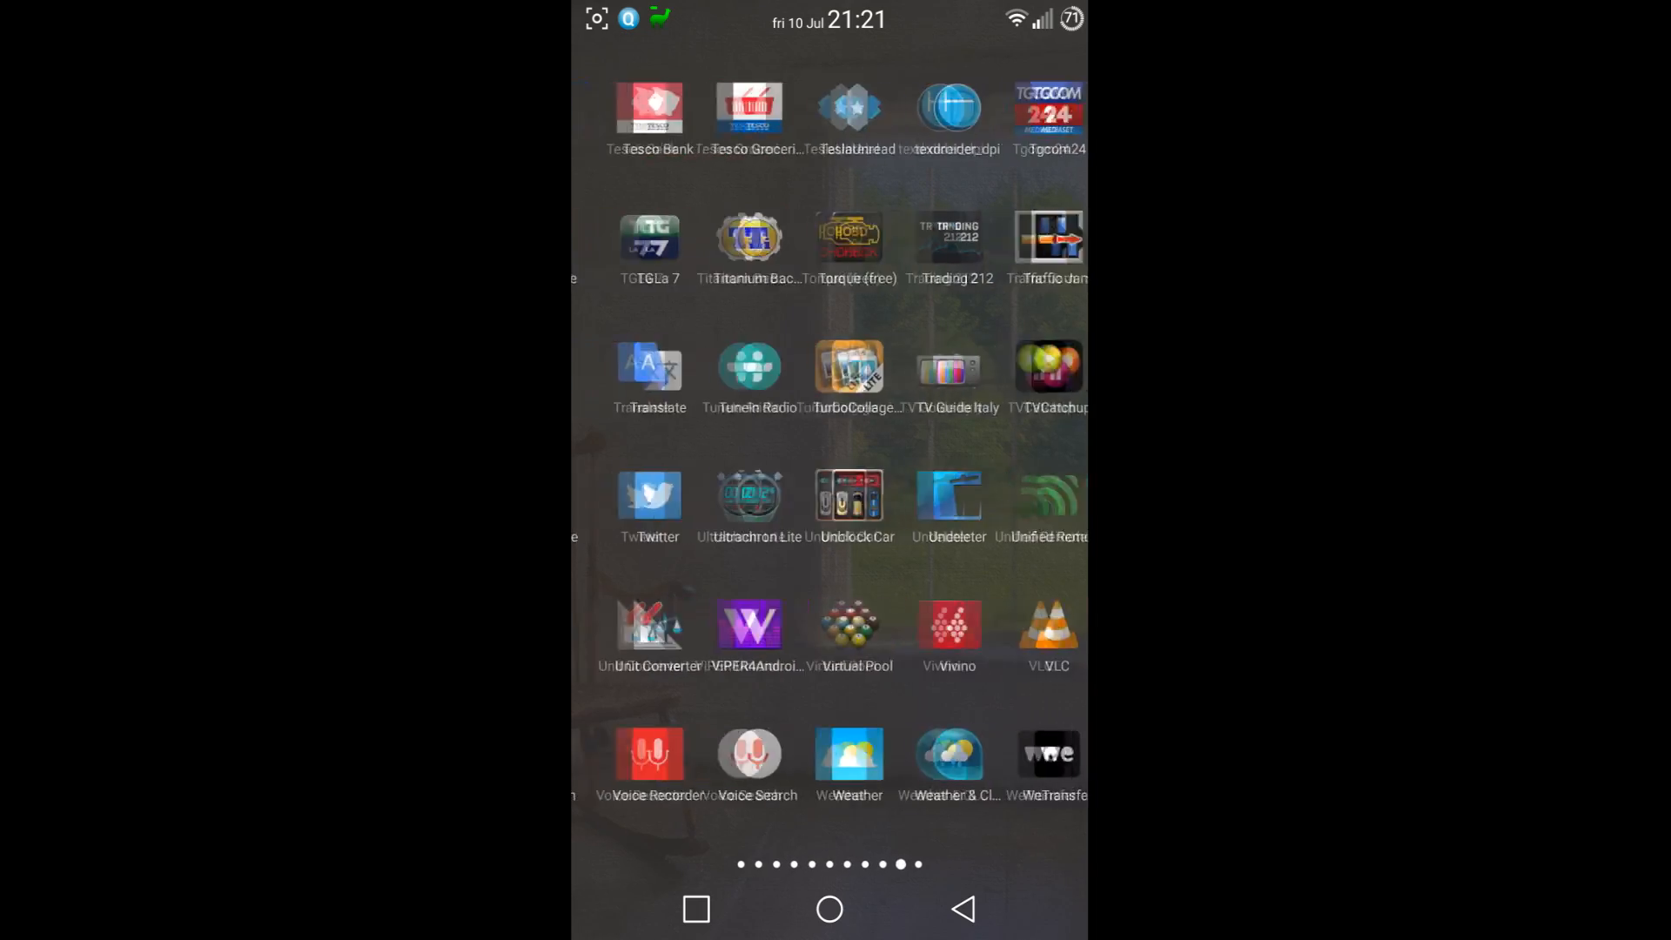
{"action": "scroll", "scroll_direction": "right", "scroll_amount": 3}
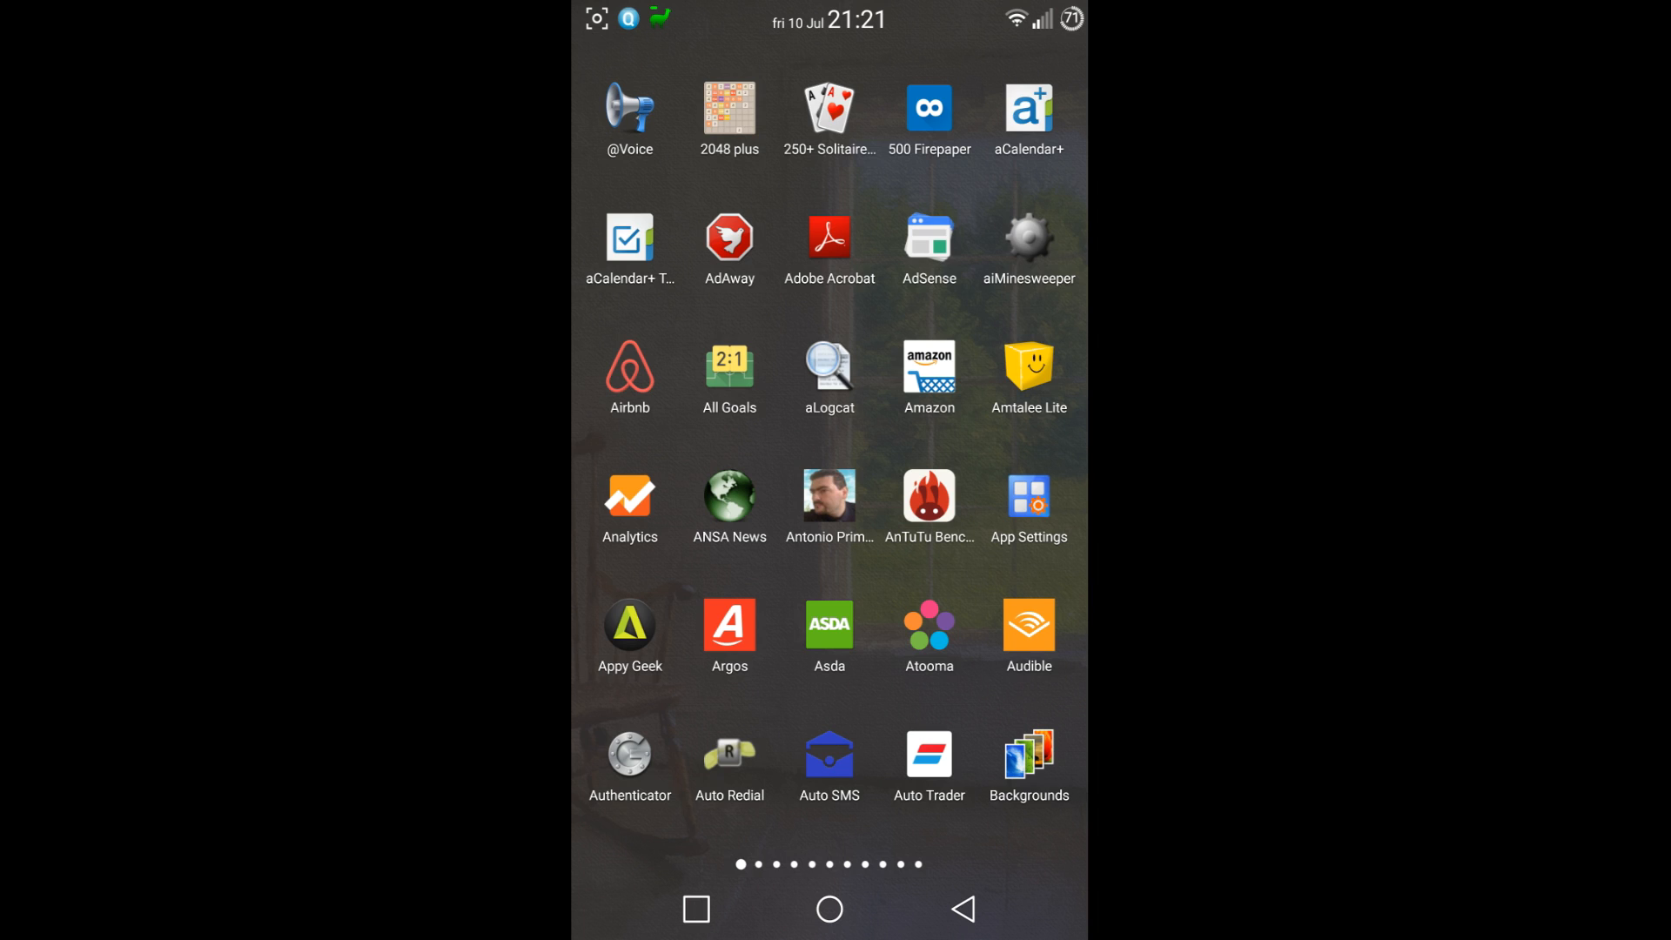
{"action": "left_click", "coordinate": [963, 908]}
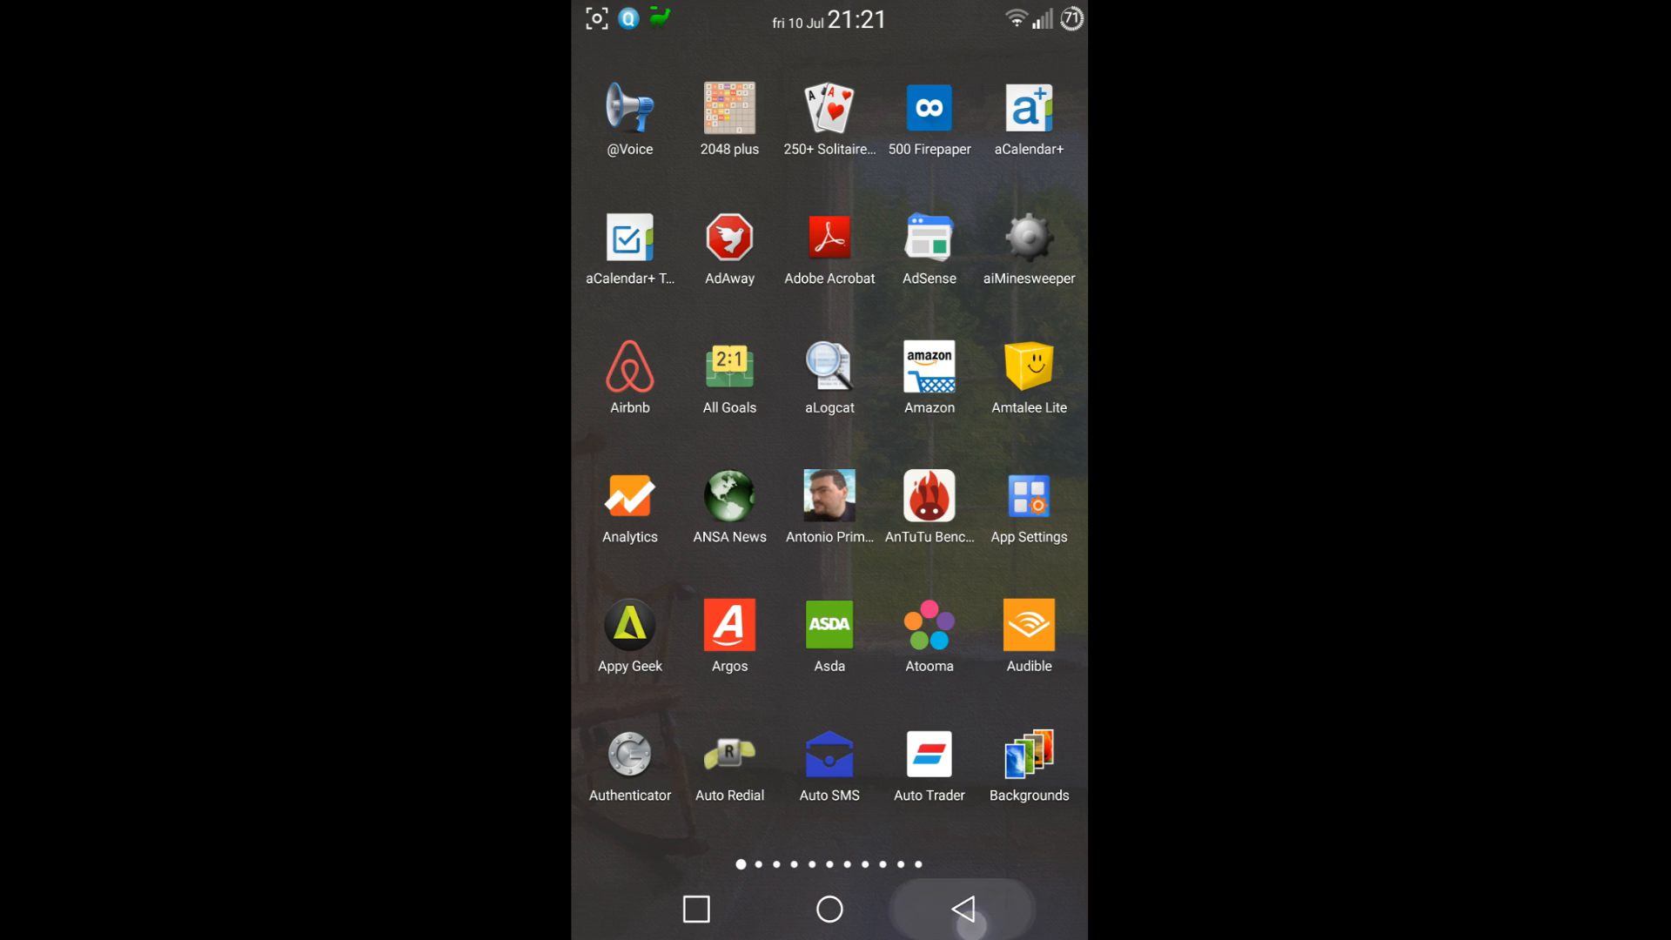
{"action": "left_click", "coordinate": [828, 908]}
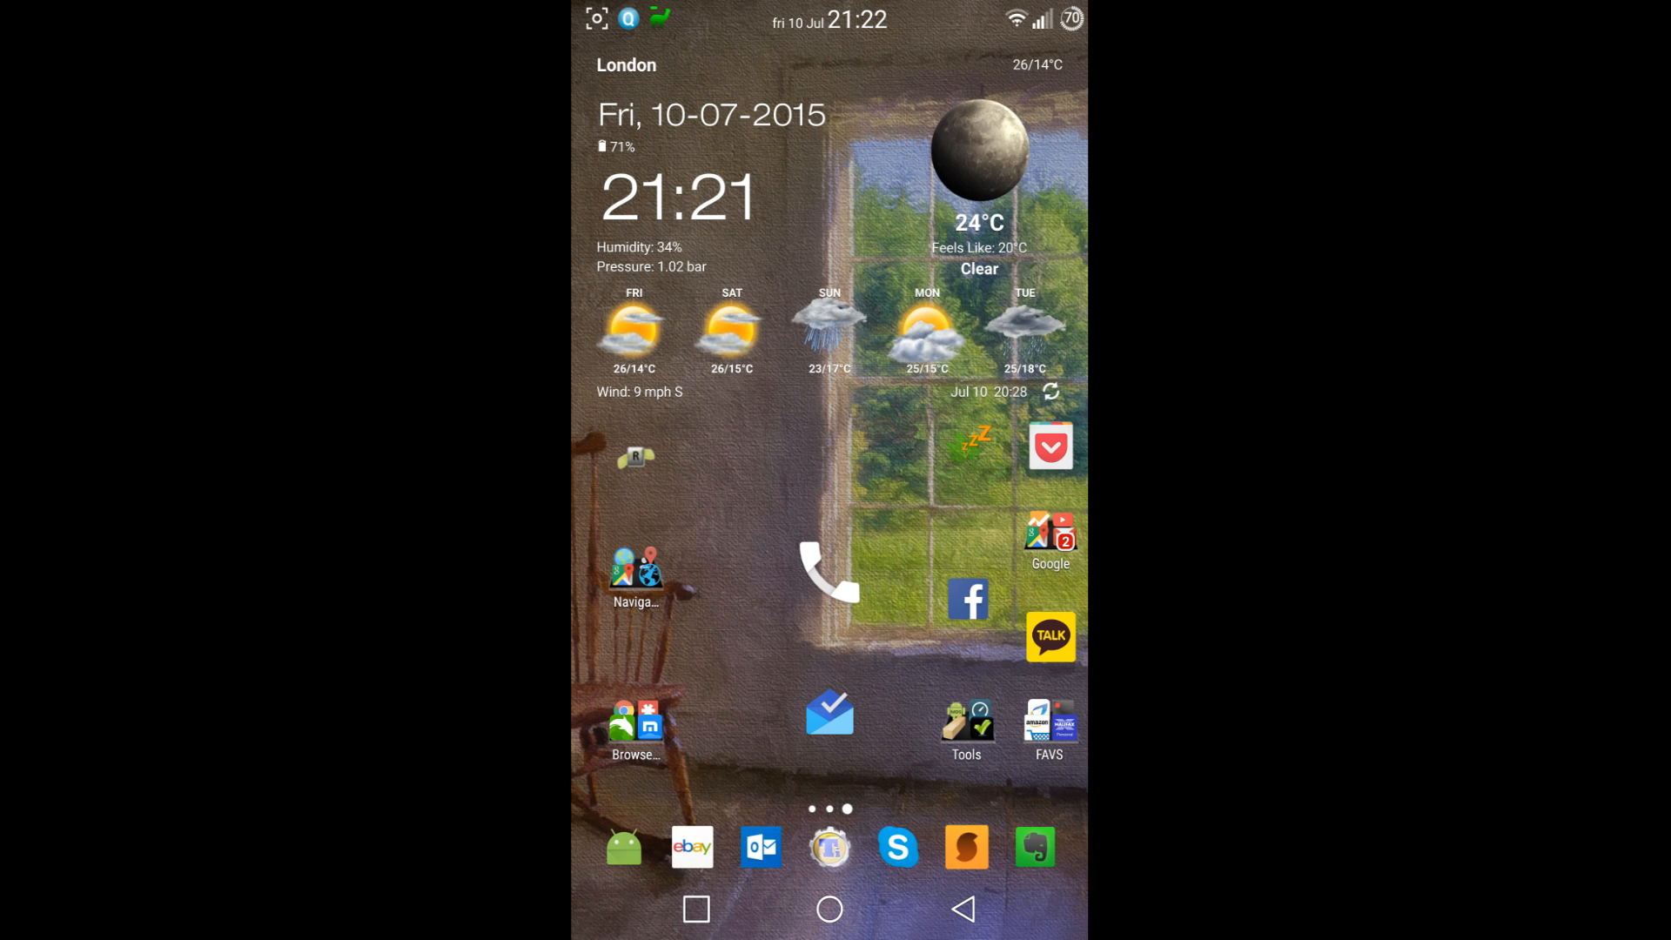
Launch Titanium Backup and show its batch backup and restore actions list
{"action": "left_click", "coordinate": [829, 847]}
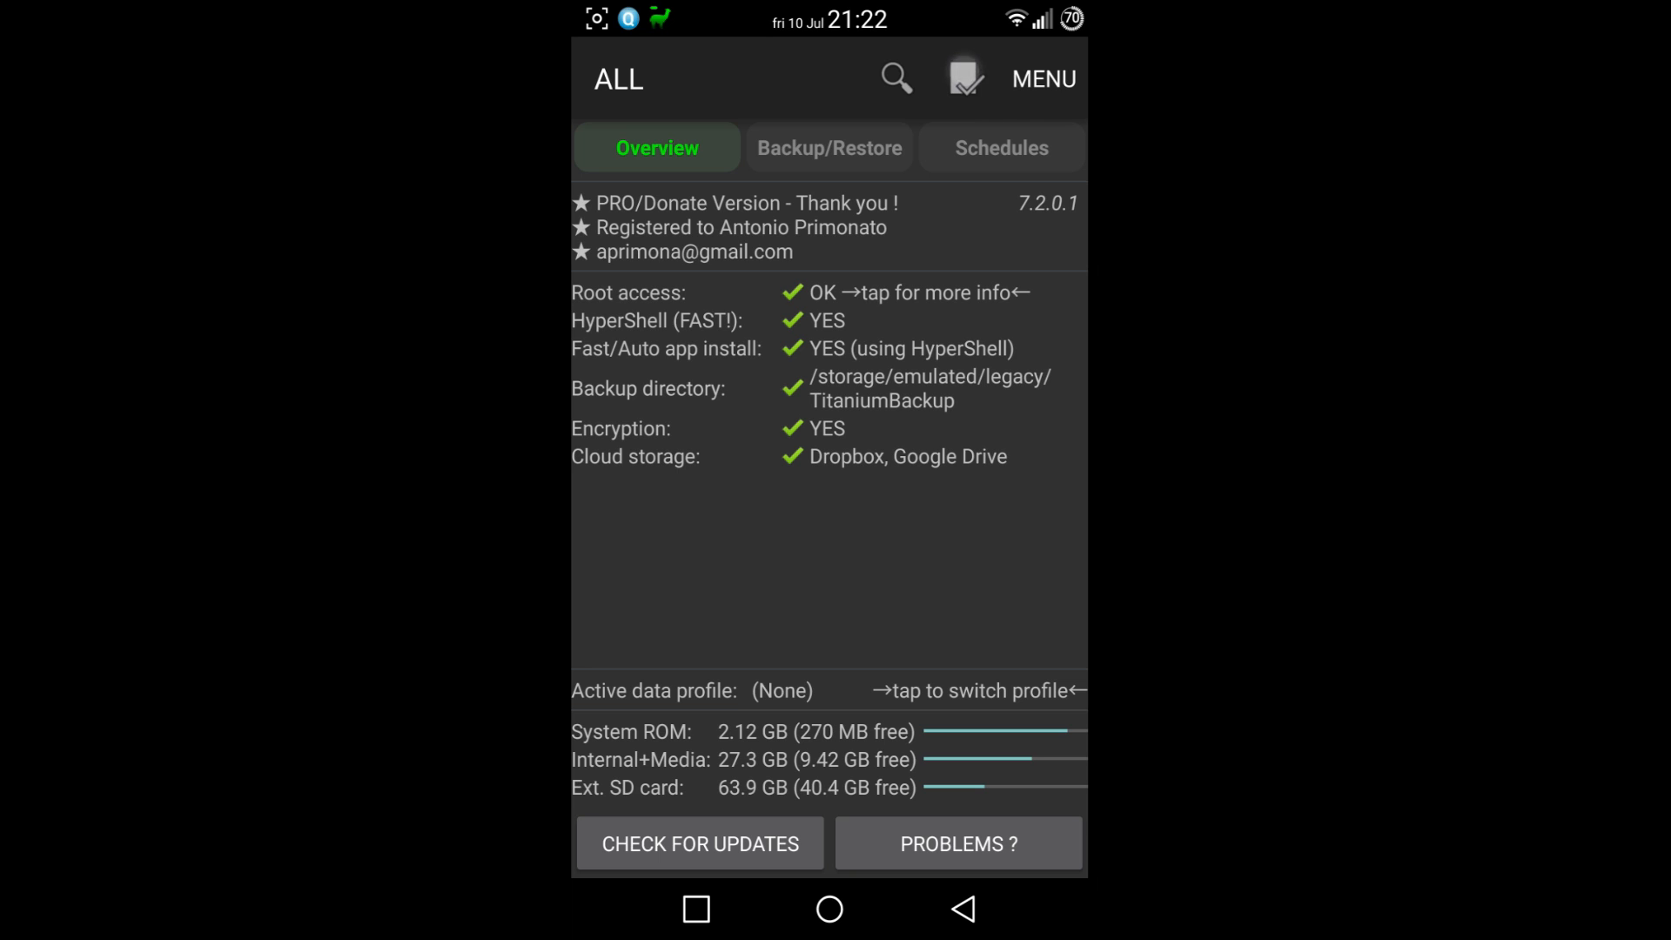
{"action": "left_click", "coordinate": [963, 78]}
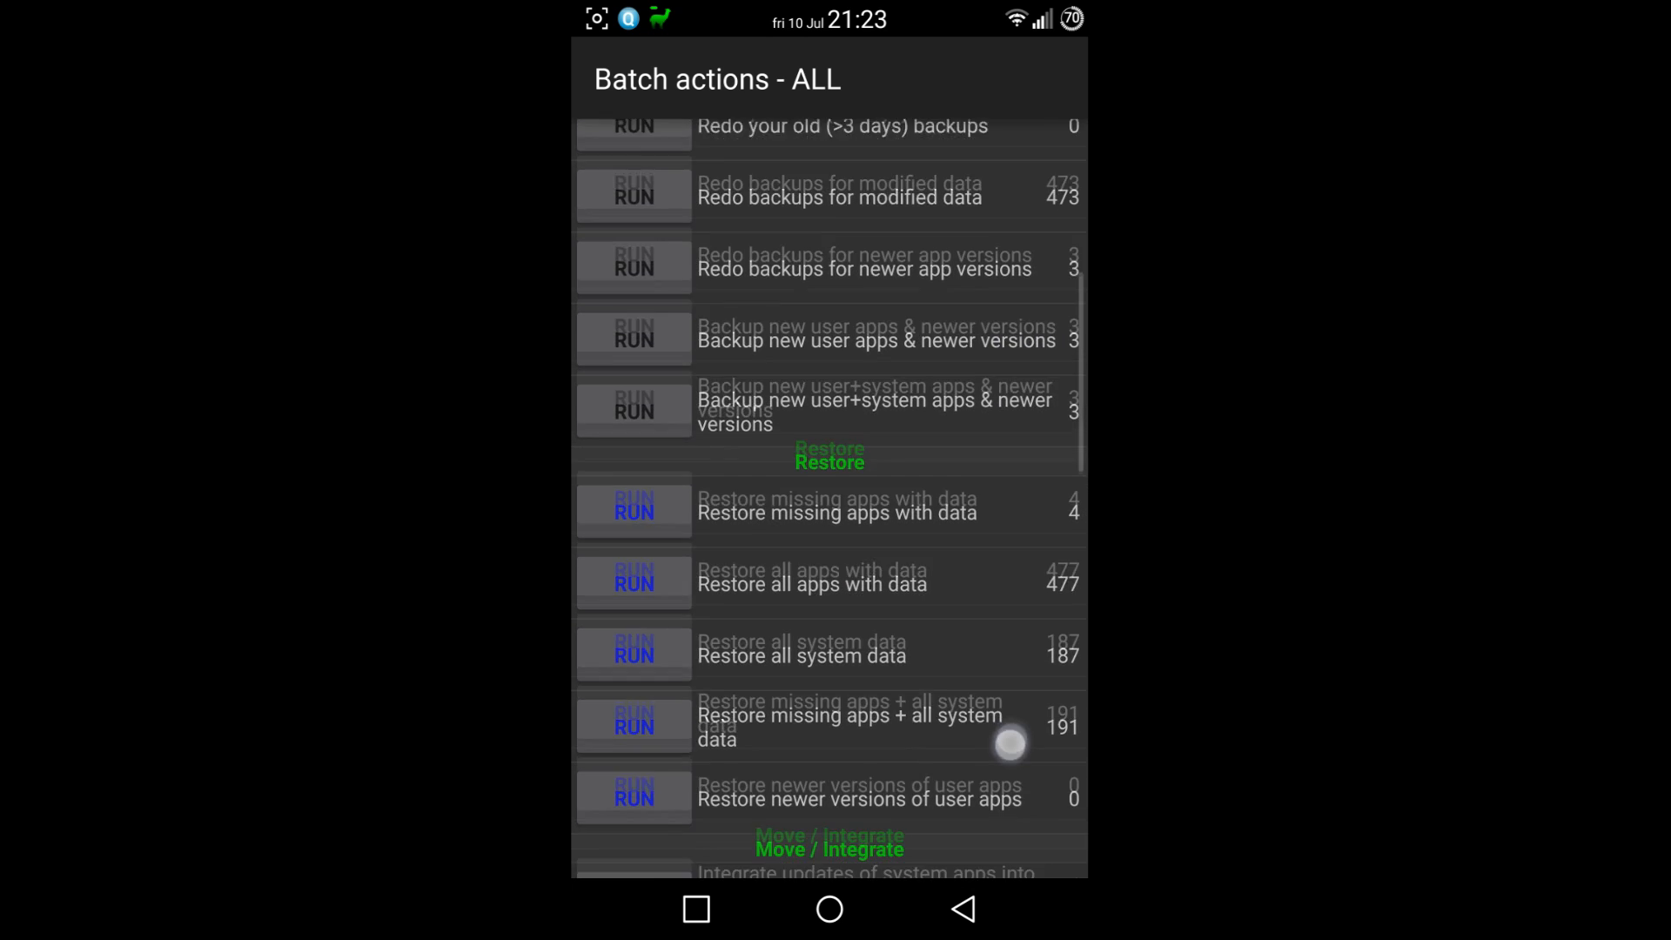
Leave Batch actions and view the backup and Dropbox/Google Drive sync schedules
{"action": "scroll", "scroll_direction": "up", "scroll_amount": 3}
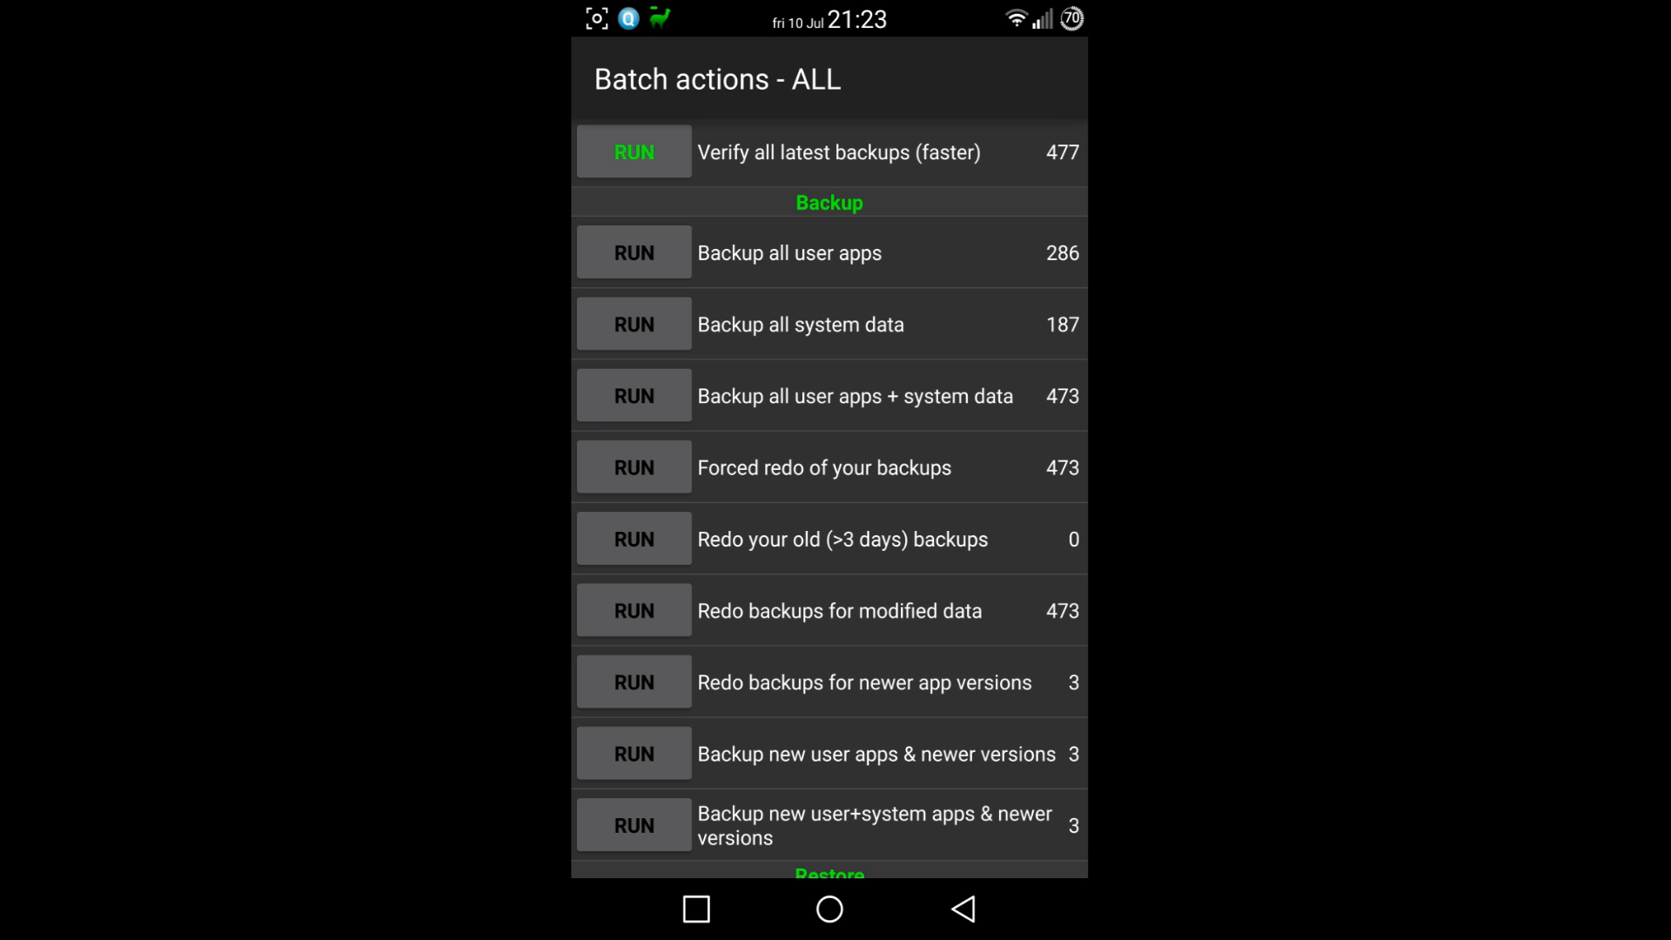
{"action": "scroll", "scroll_direction": "down", "scroll_amount": 3}
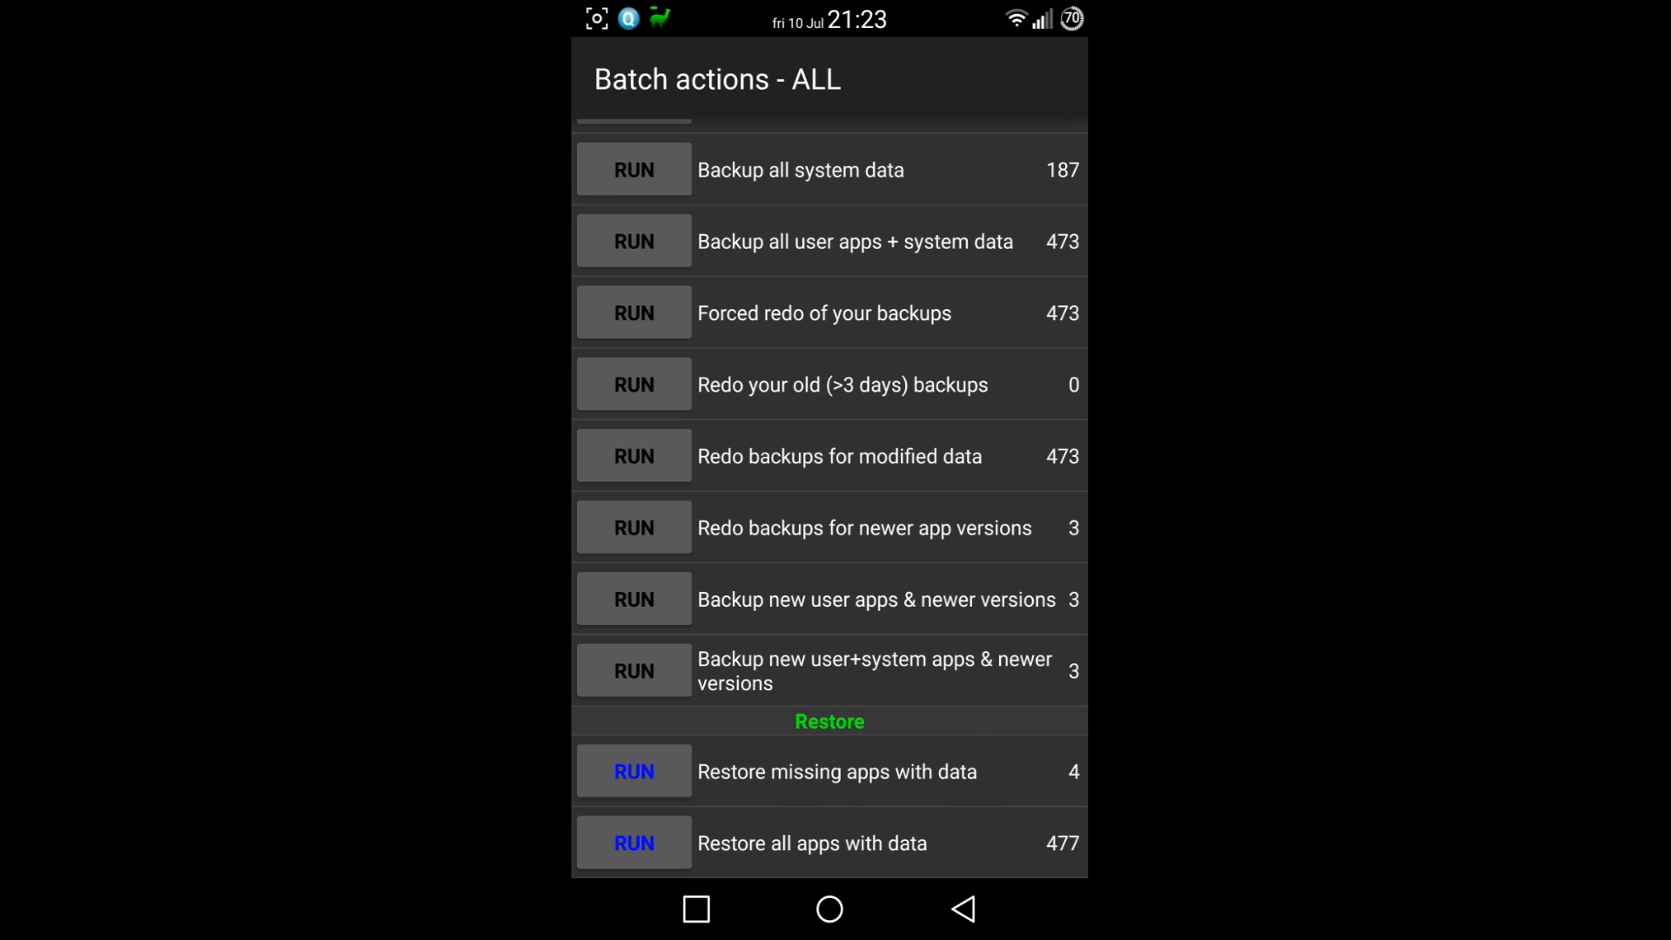
{"action": "left_click", "coordinate": [960, 909]}
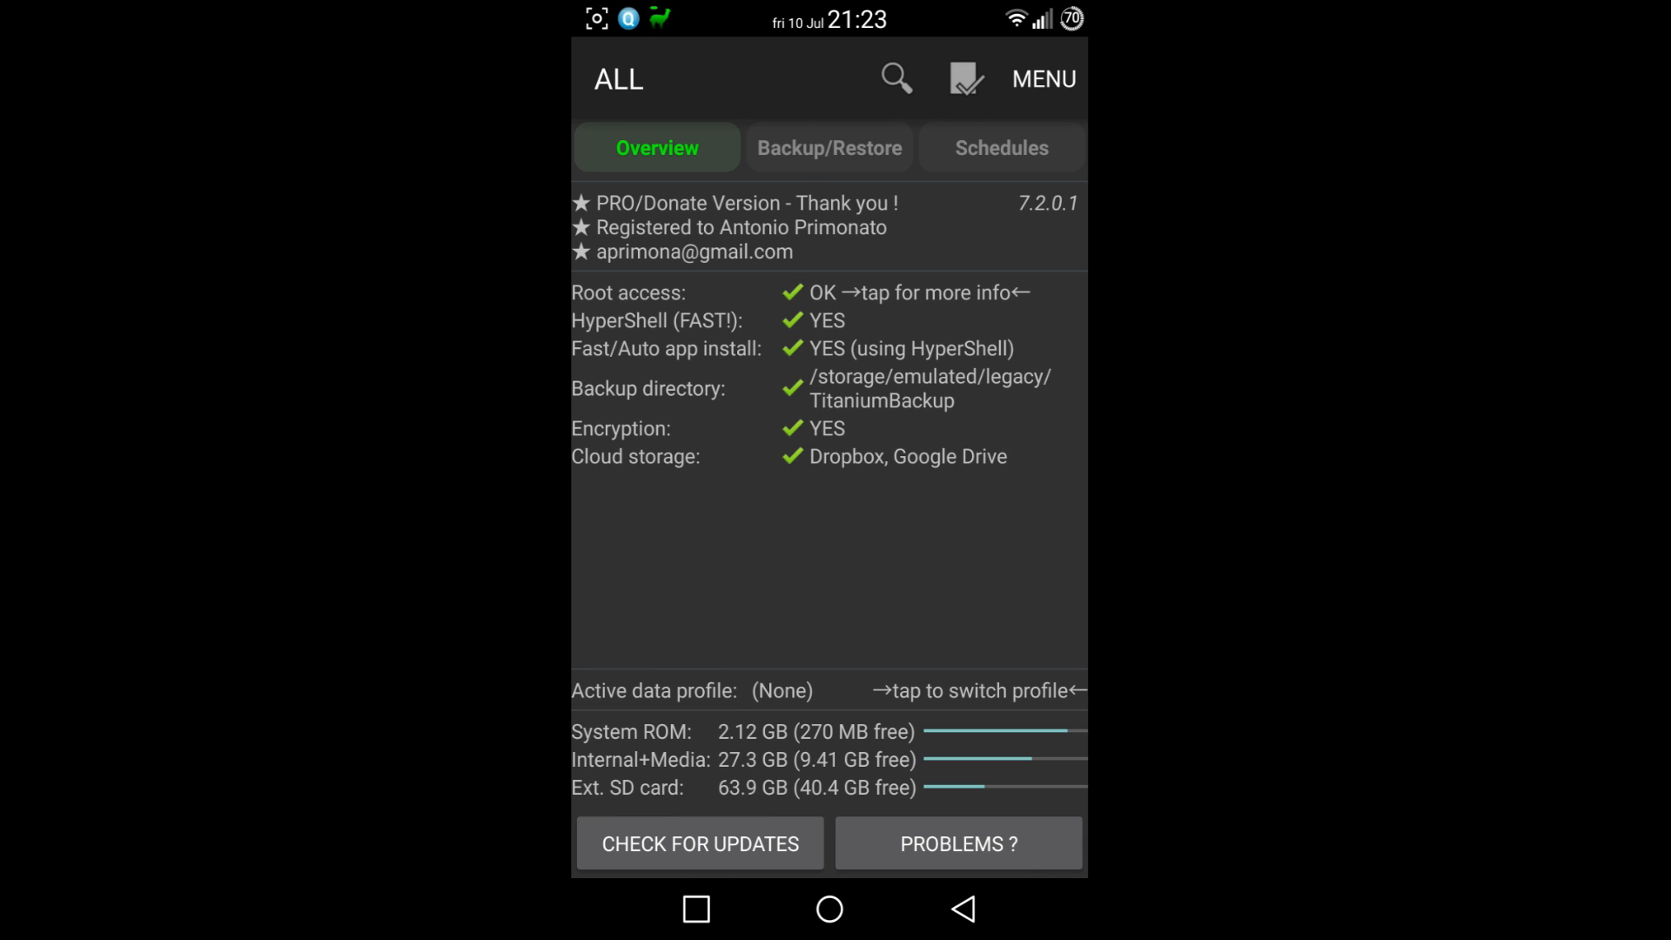
{"action": "left_click", "coordinate": [1000, 147]}
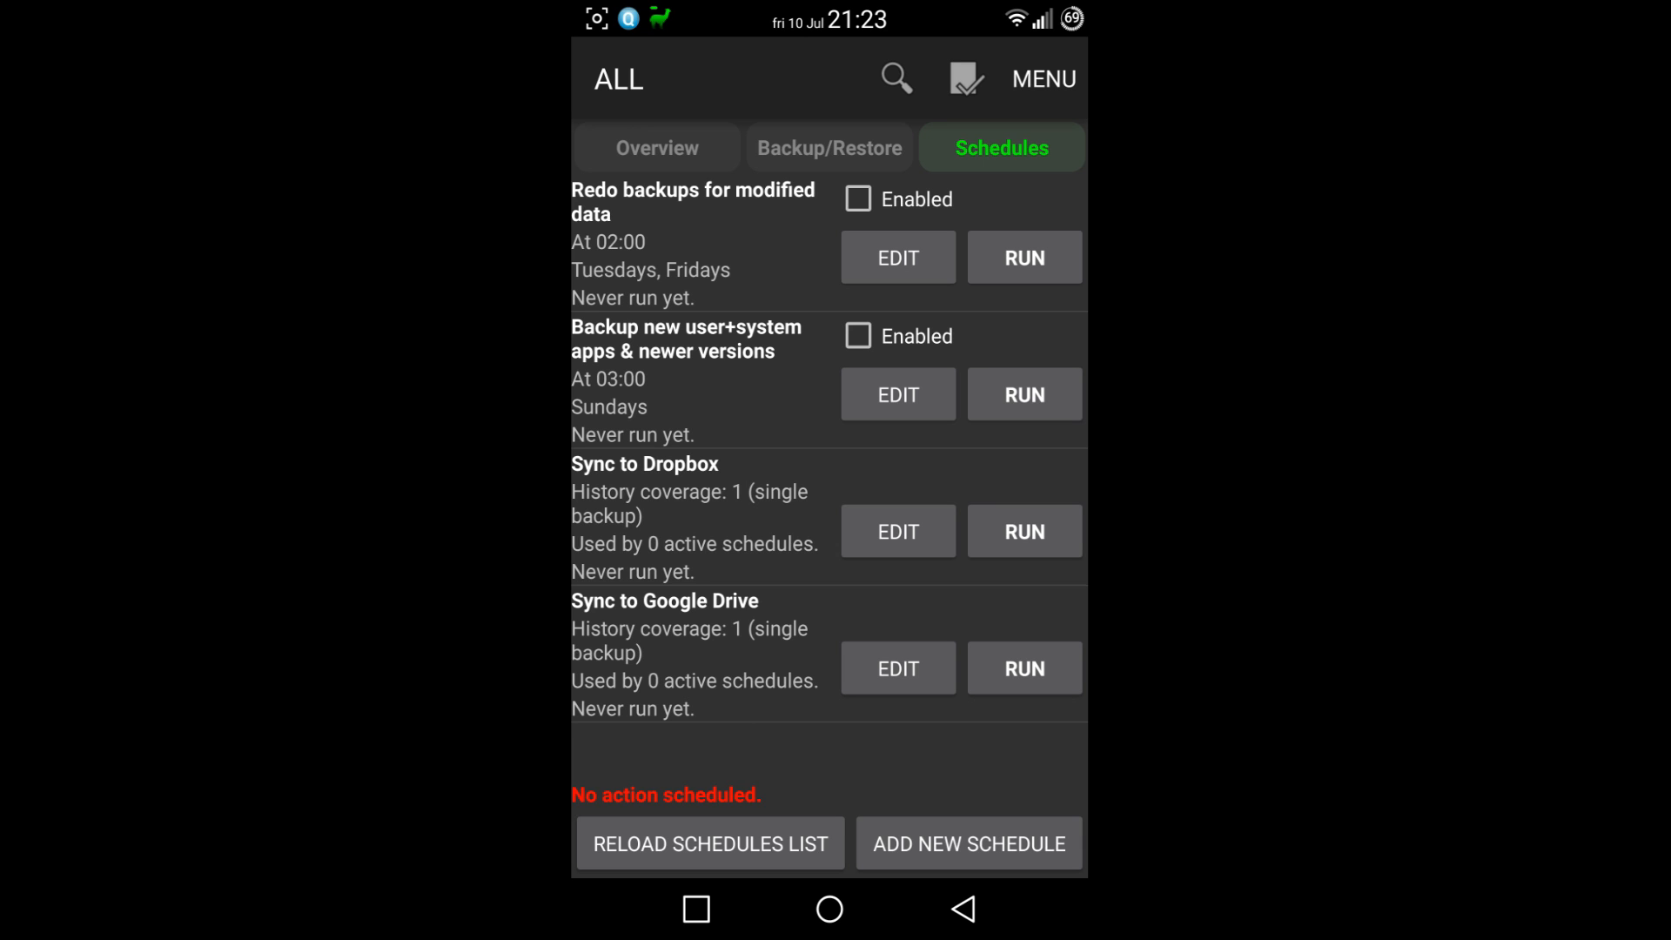
{"action": "left_click", "coordinate": [829, 909]}
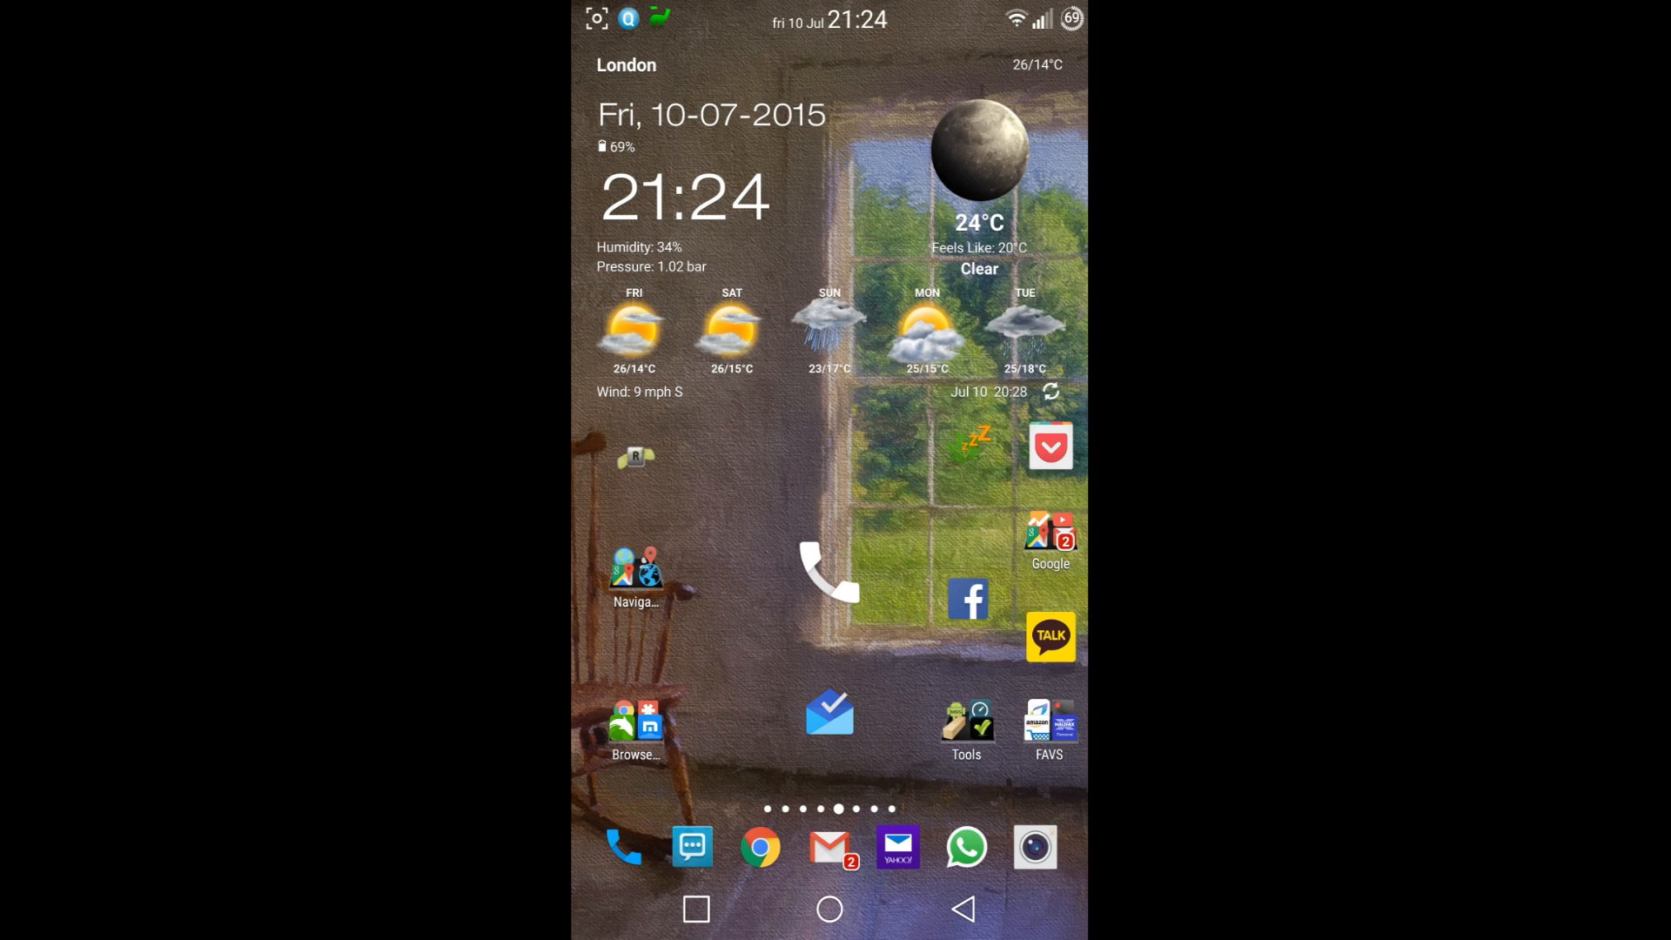
Launch Xposed Installer from the home screen's Tools folder
{"action": "left_click", "coordinate": [965, 728]}
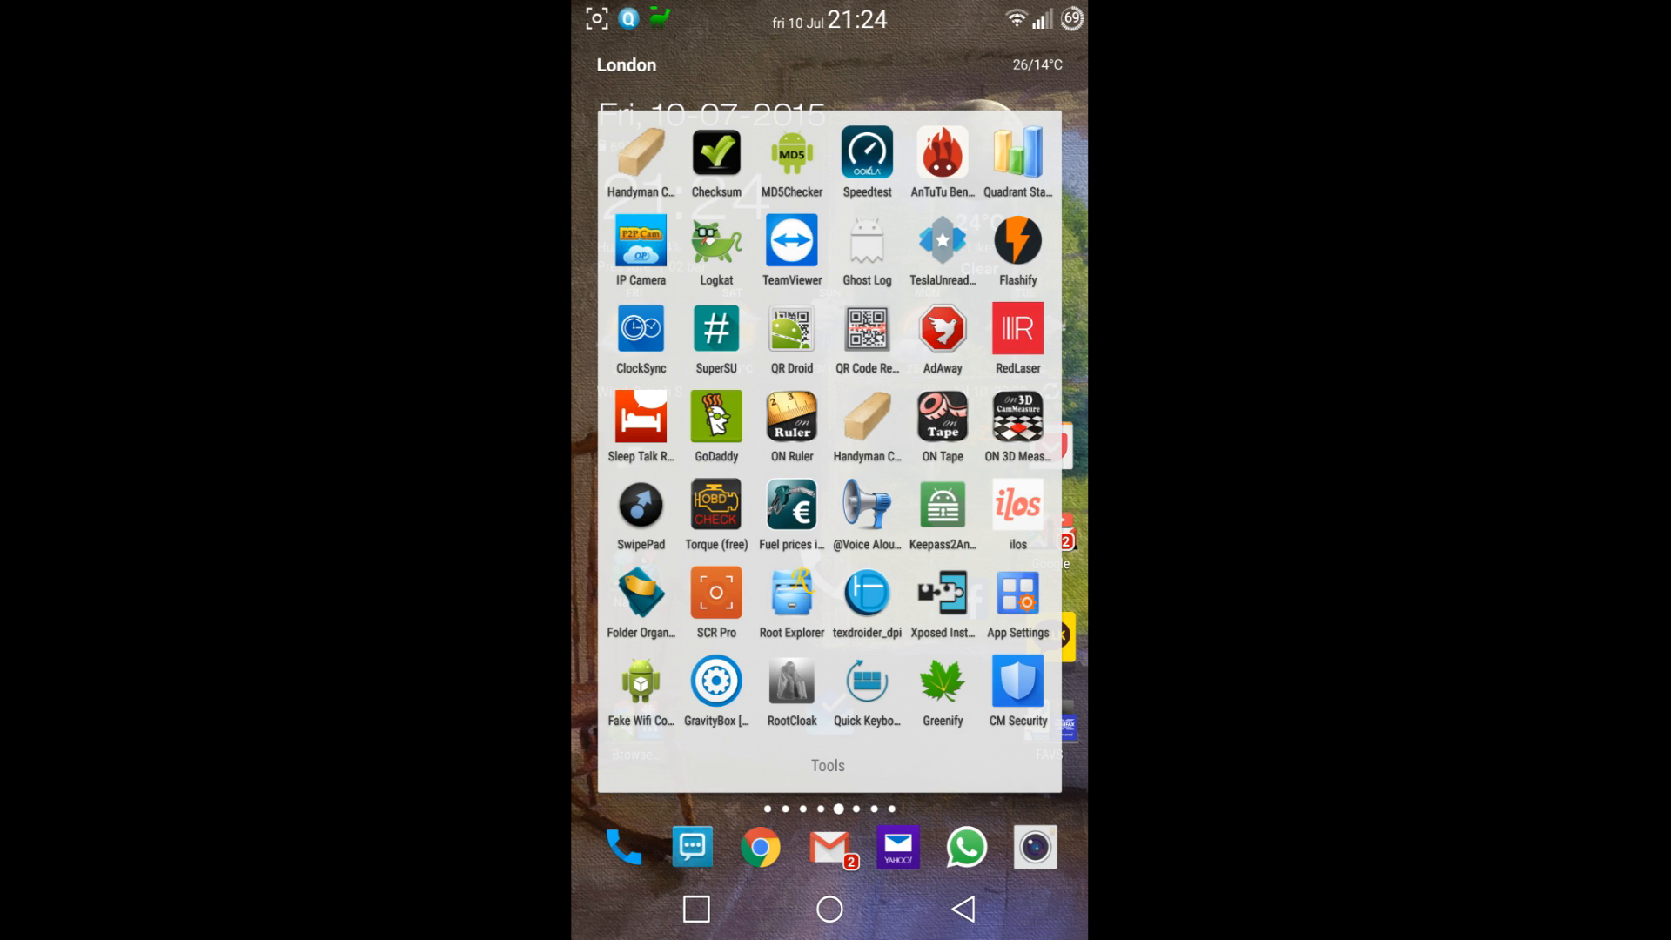
{"action": "left_click", "coordinate": [941, 594]}
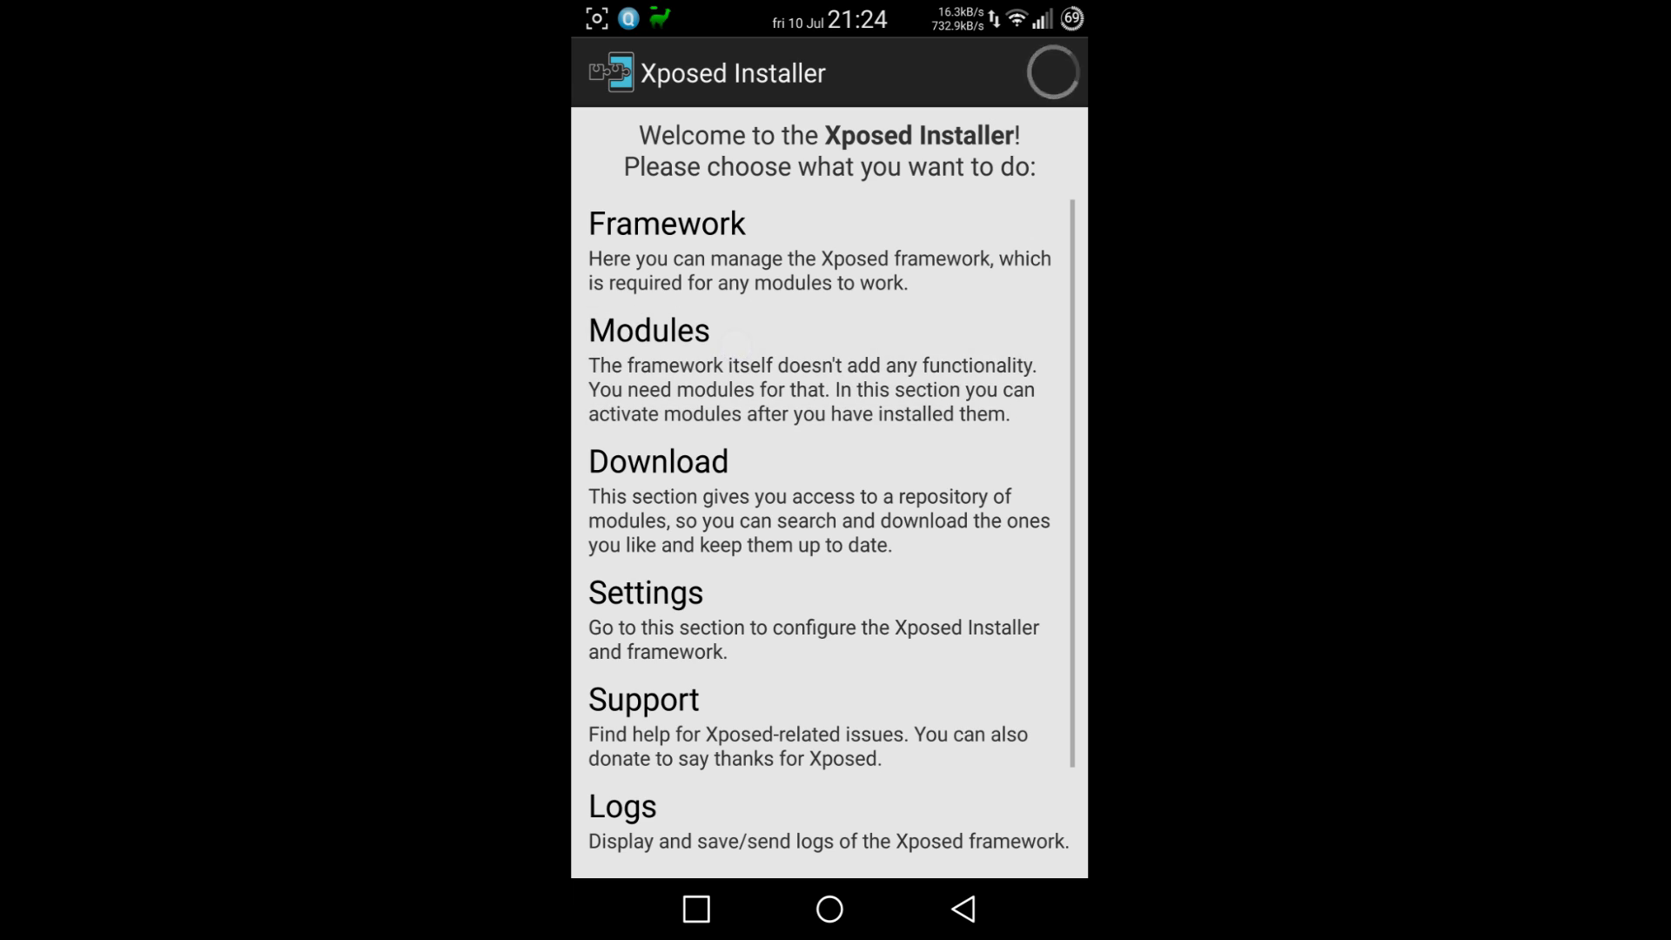
Browse Xposed Installer's Framework, Modules, Download and Settings welcome menu
{"action": "left_click", "coordinate": [648, 331]}
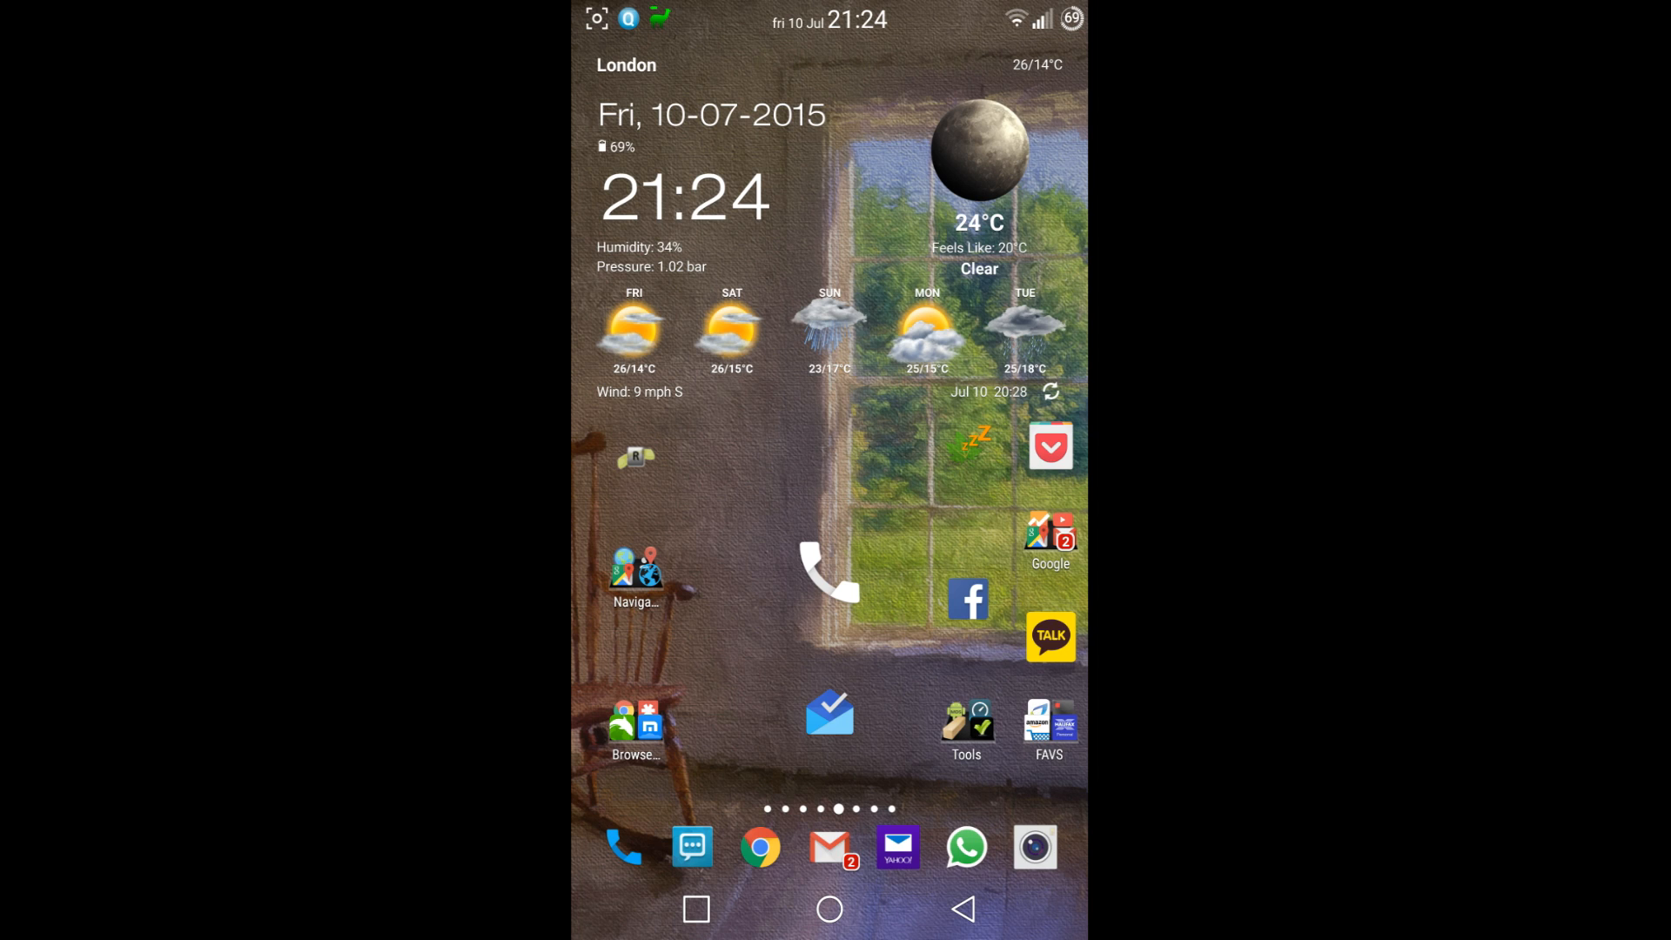
Launch Quadrant Standard from the Tools folder
{"action": "left_click", "coordinate": [965, 719]}
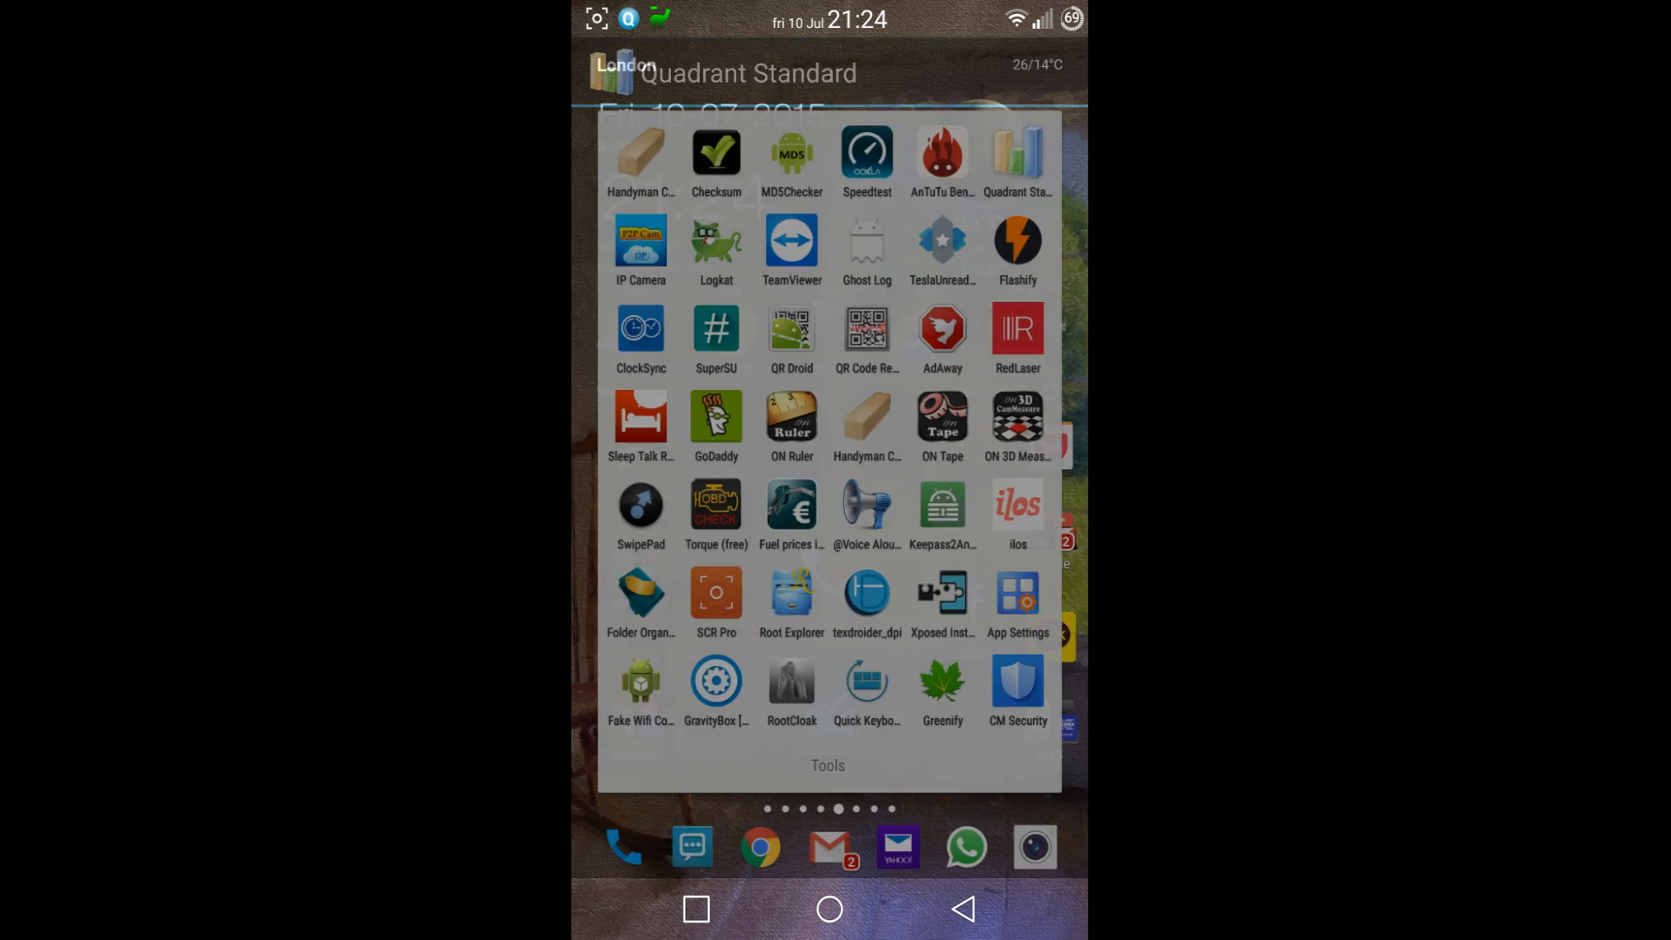
{"action": "left_click", "coordinate": [1017, 160]}
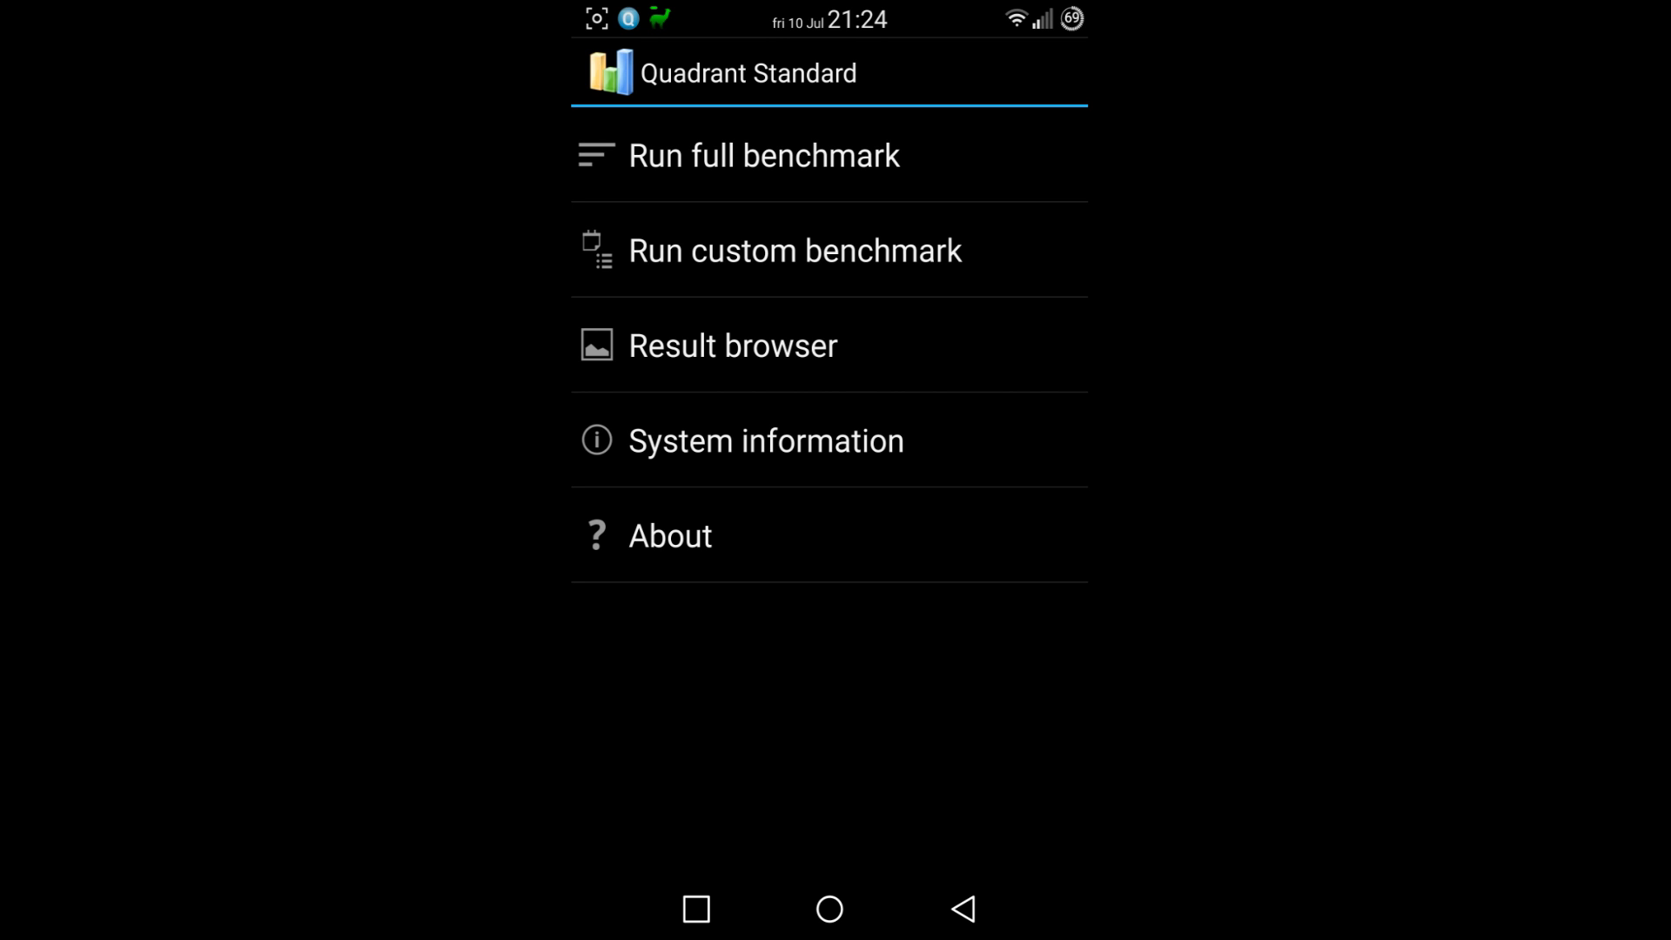
Run Quadrant's full benchmark until the Benchmark result prompt appears
{"action": "left_click", "coordinate": [764, 156]}
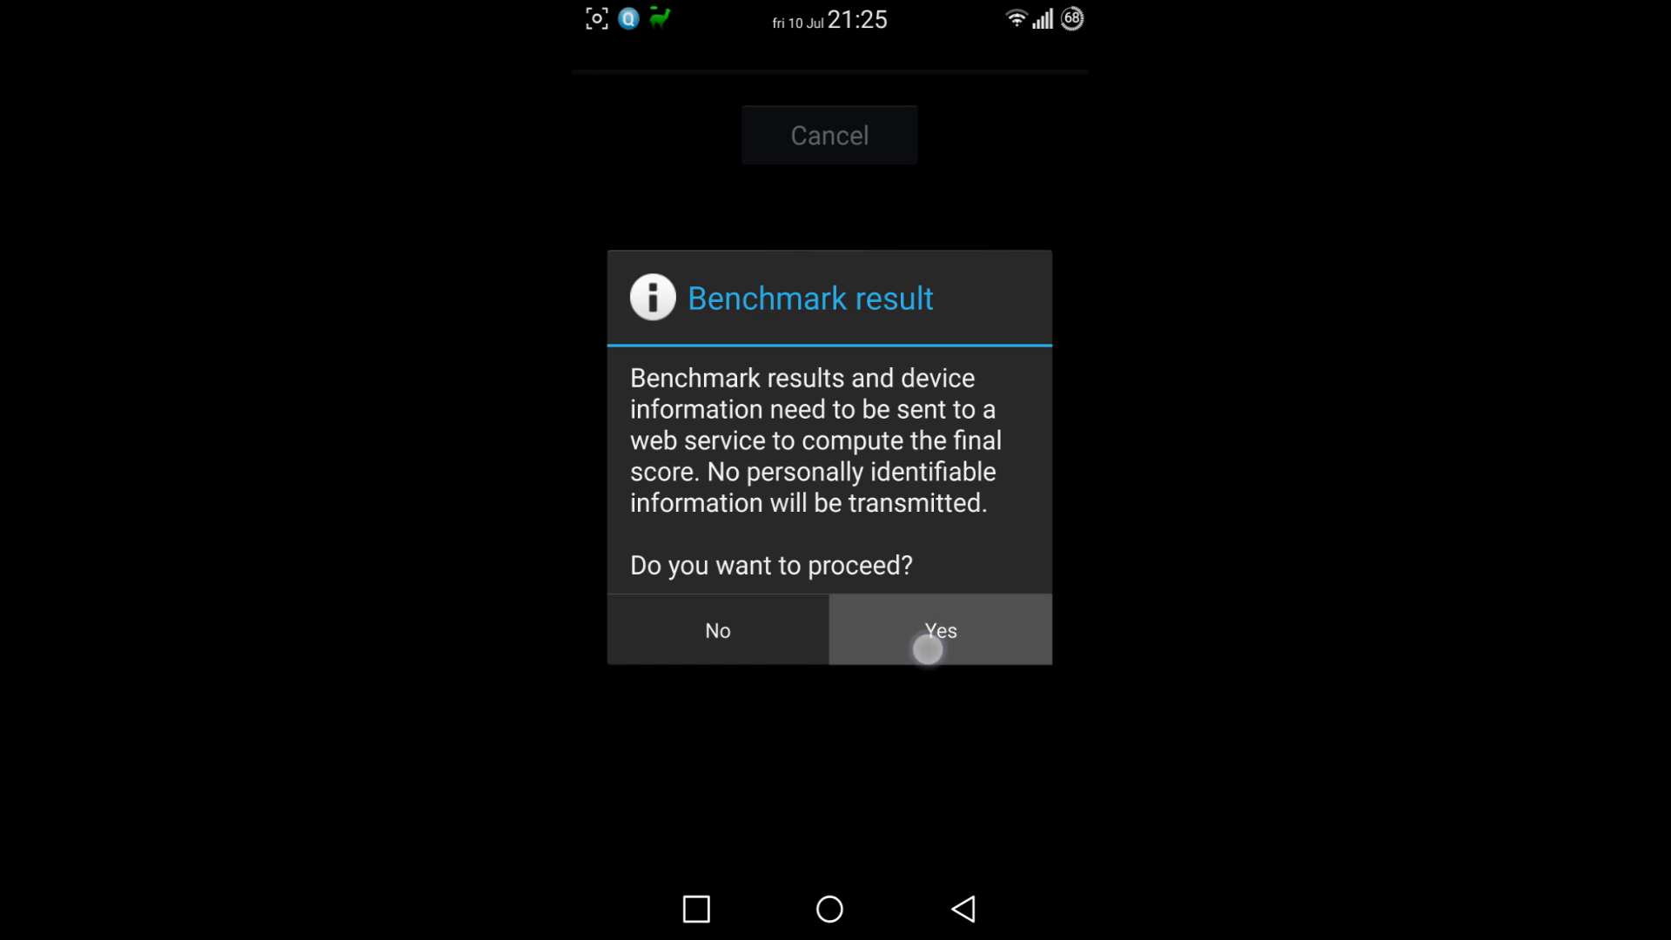
Send the benchmark results for scoring, then leave Quadrant for the app drawer
{"action": "left_click", "coordinate": [939, 630]}
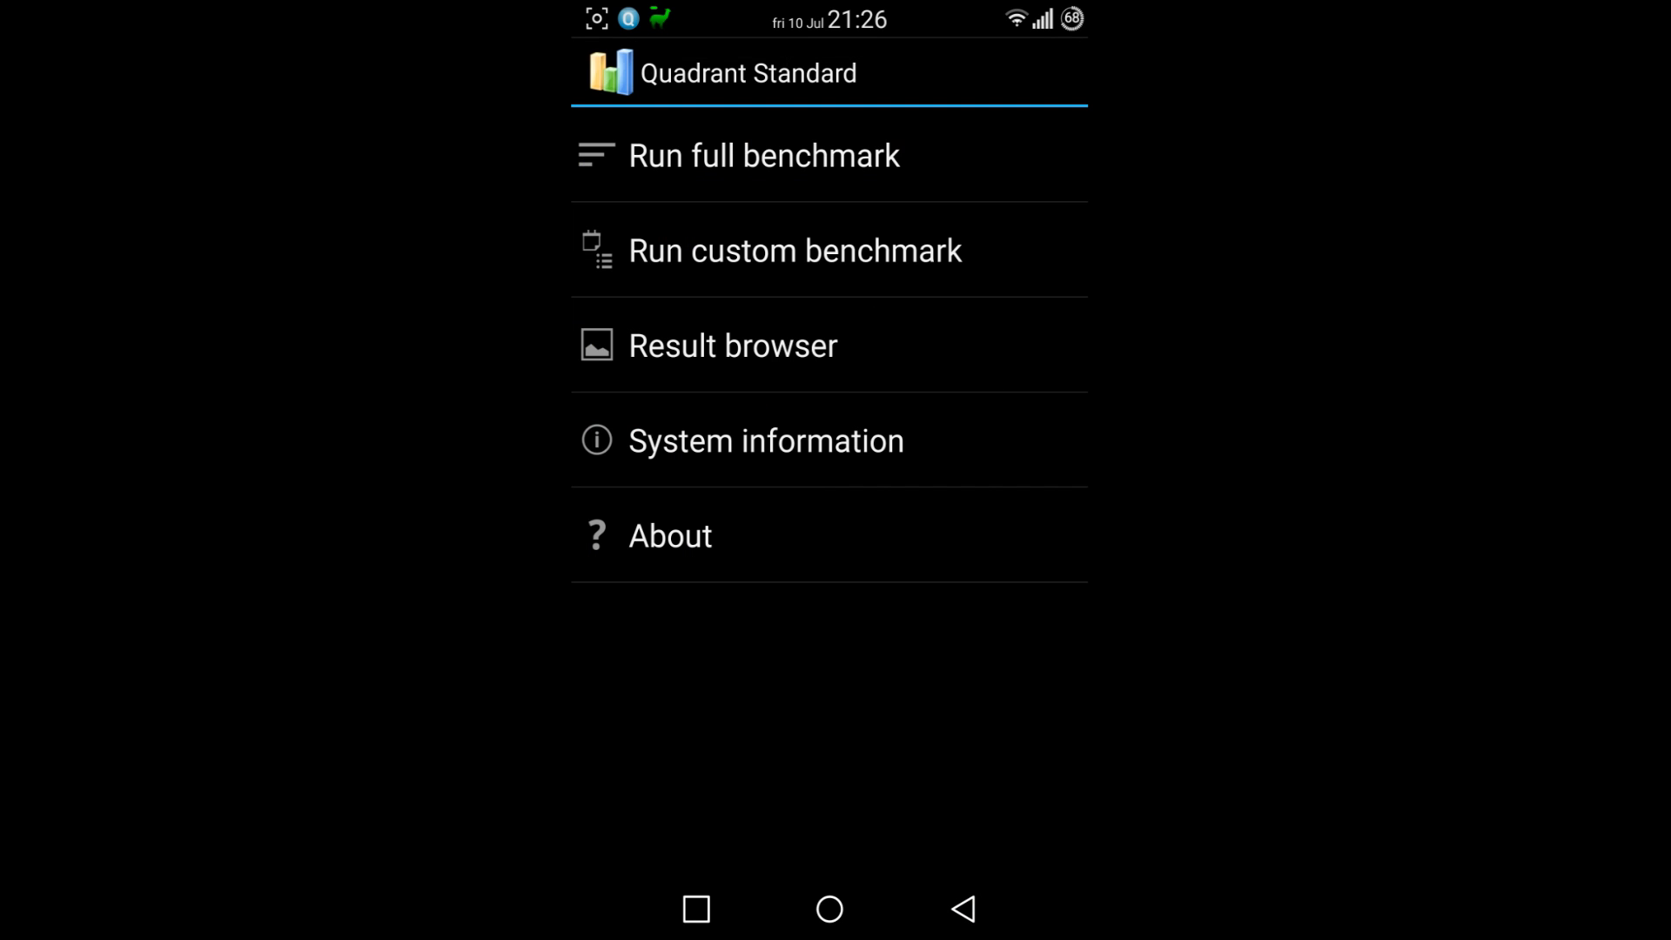
{"action": "left_click", "coordinate": [827, 908]}
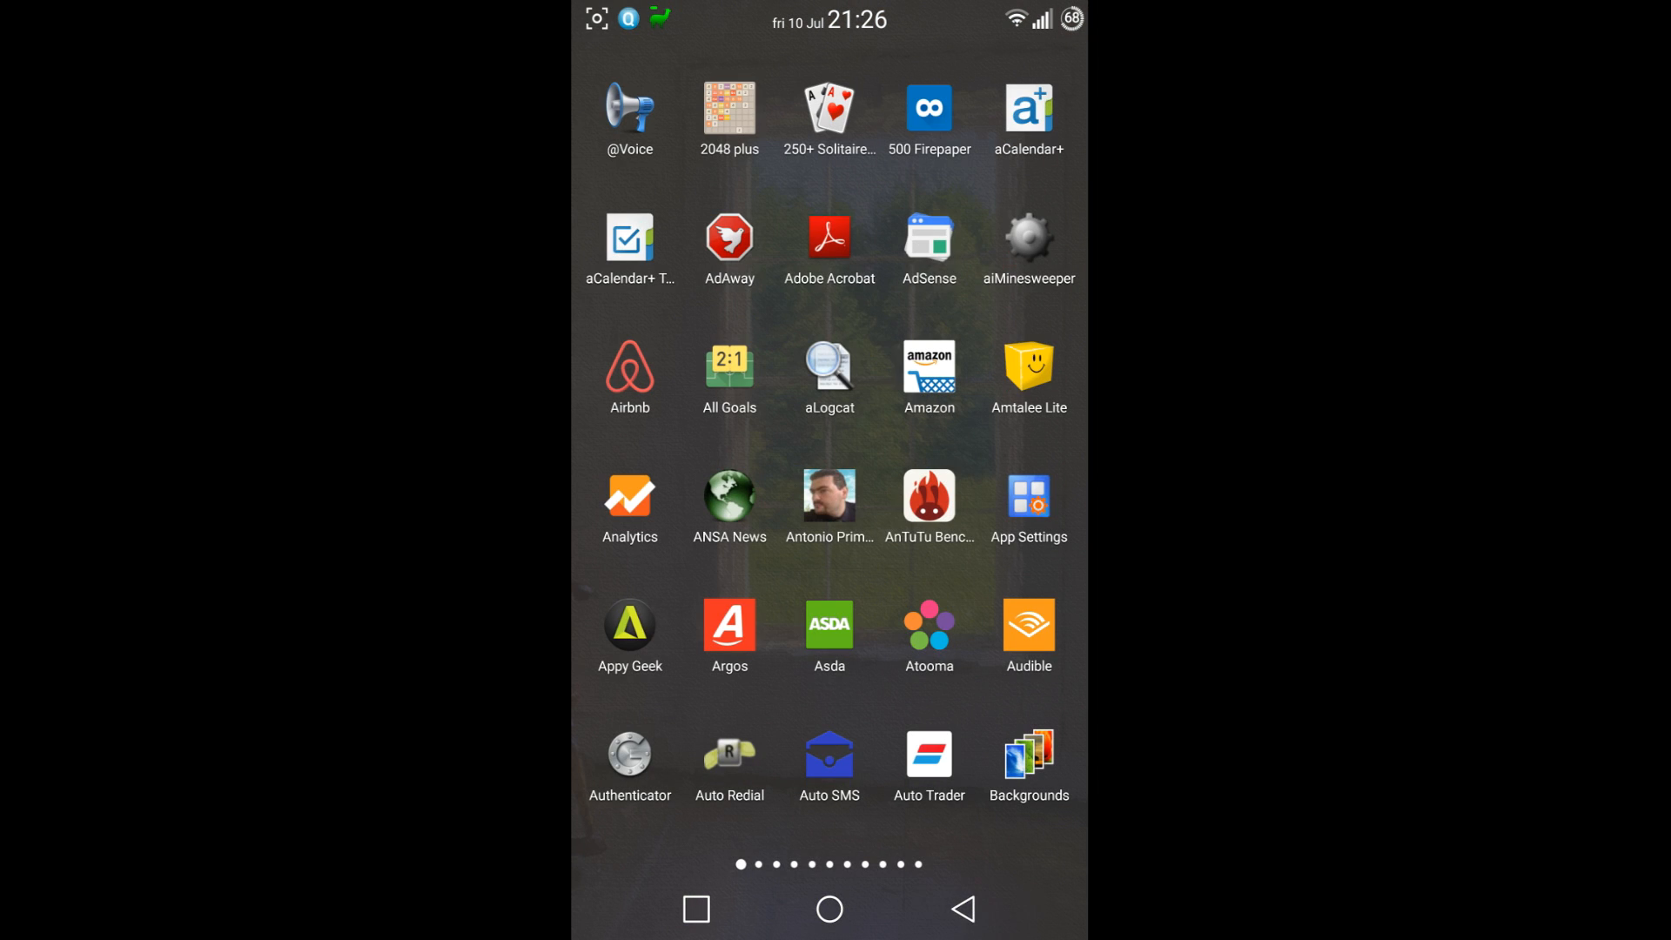
Return to the home screen and swipe to another home page
{"action": "left_click", "coordinate": [829, 909]}
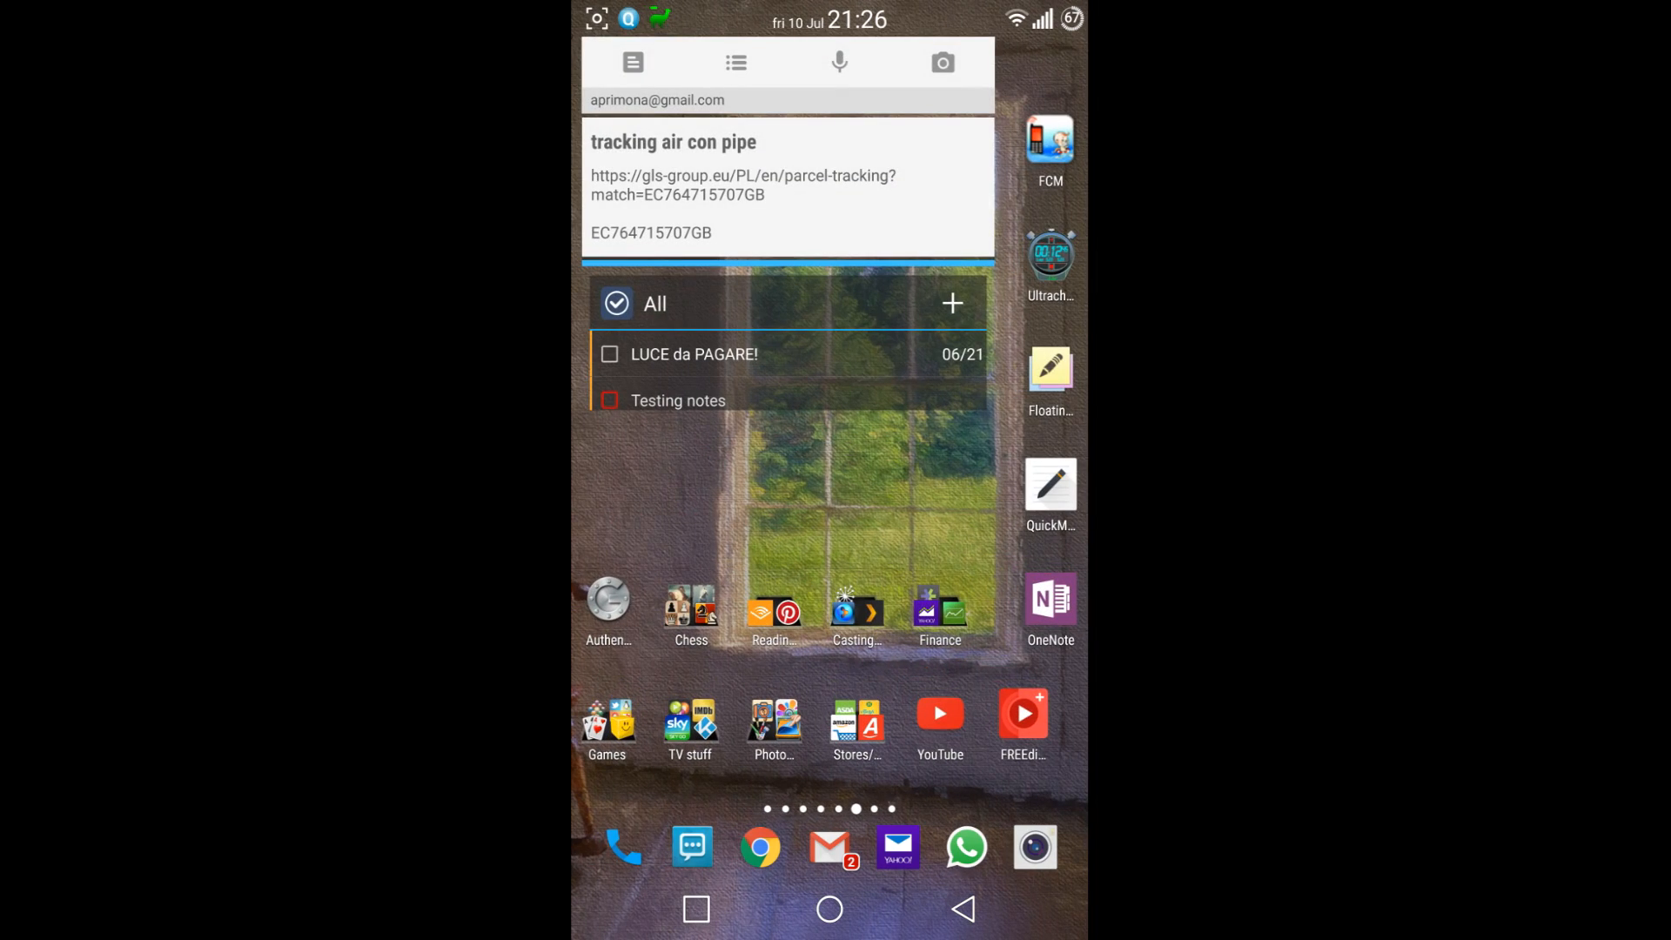
{"action": "scroll", "scroll_direction": "left", "scroll_amount": 3}
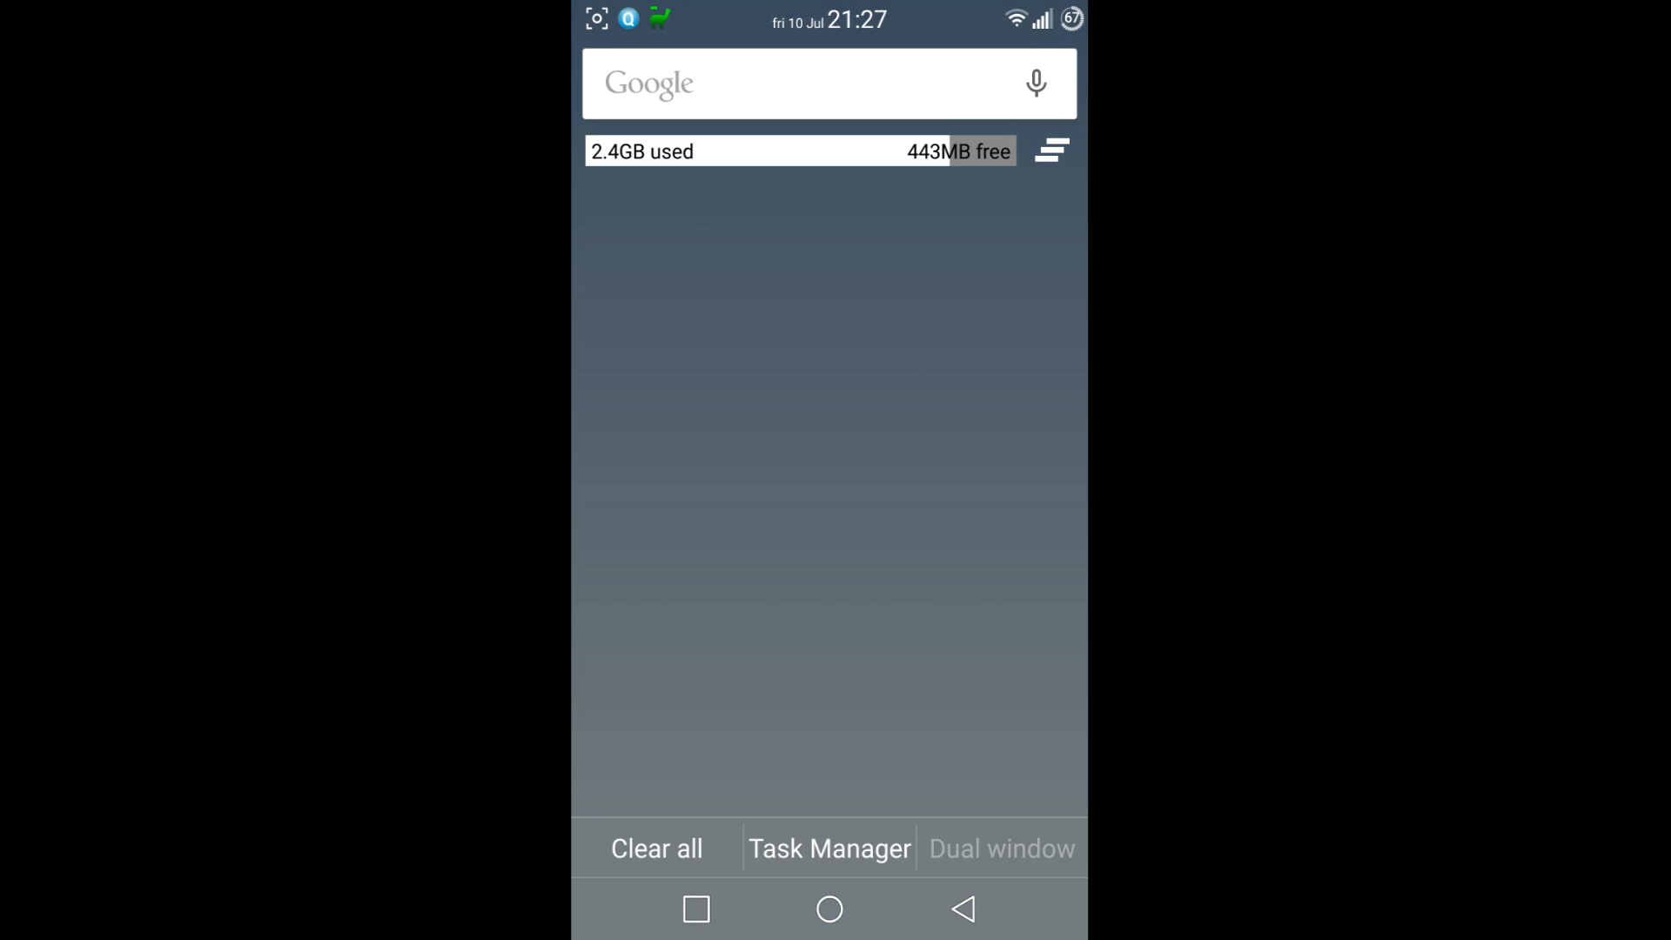
Browse the recents cards for Quadrant, Xposed Installer, Titanium Backup and Settings, then go home
{"action": "left_click", "coordinate": [694, 908]}
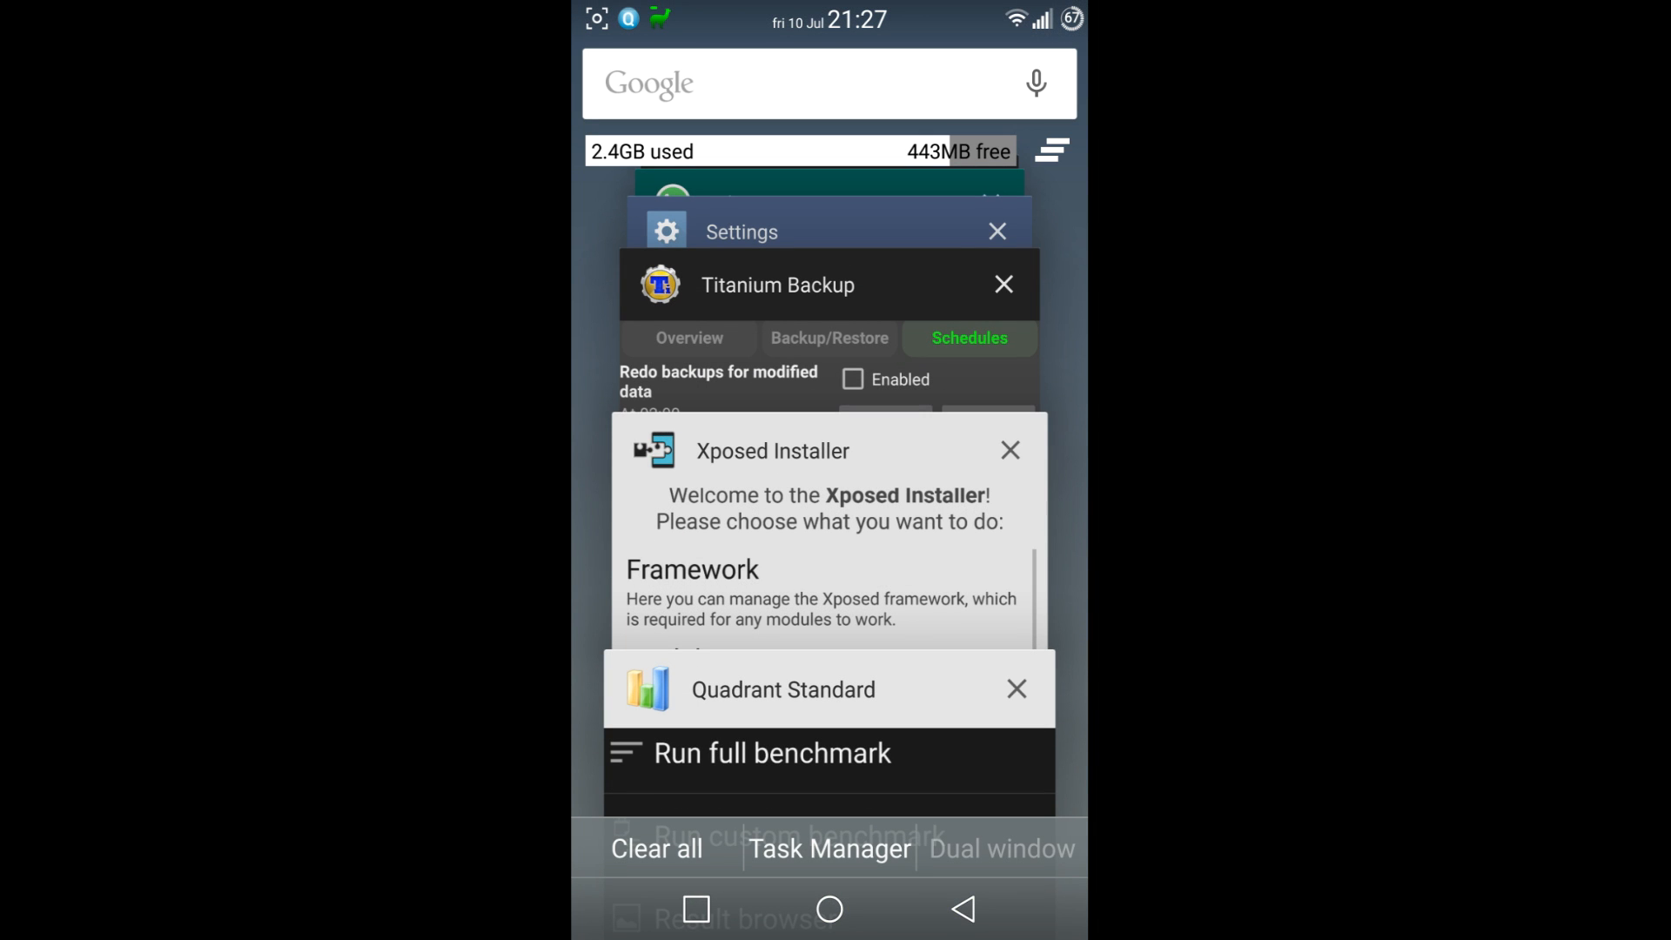
{"action": "left_click", "coordinate": [829, 909]}
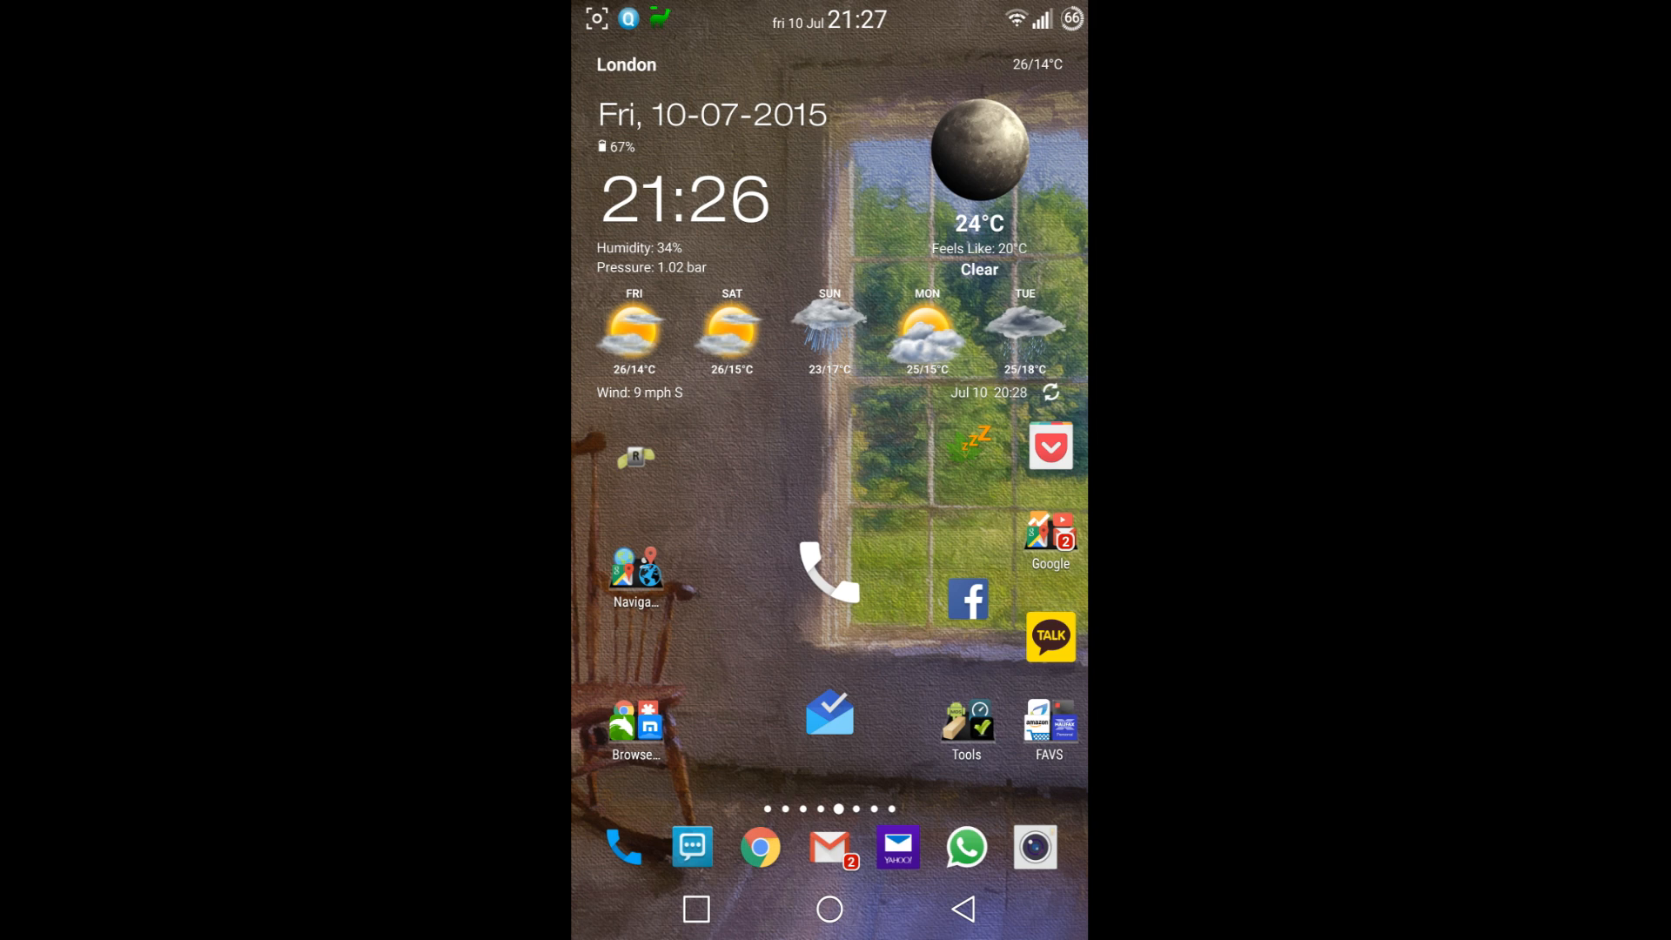
Launch Chrome to a new tab, go home, and refresh the weather widget to 23°C
{"action": "left_click", "coordinate": [759, 846]}
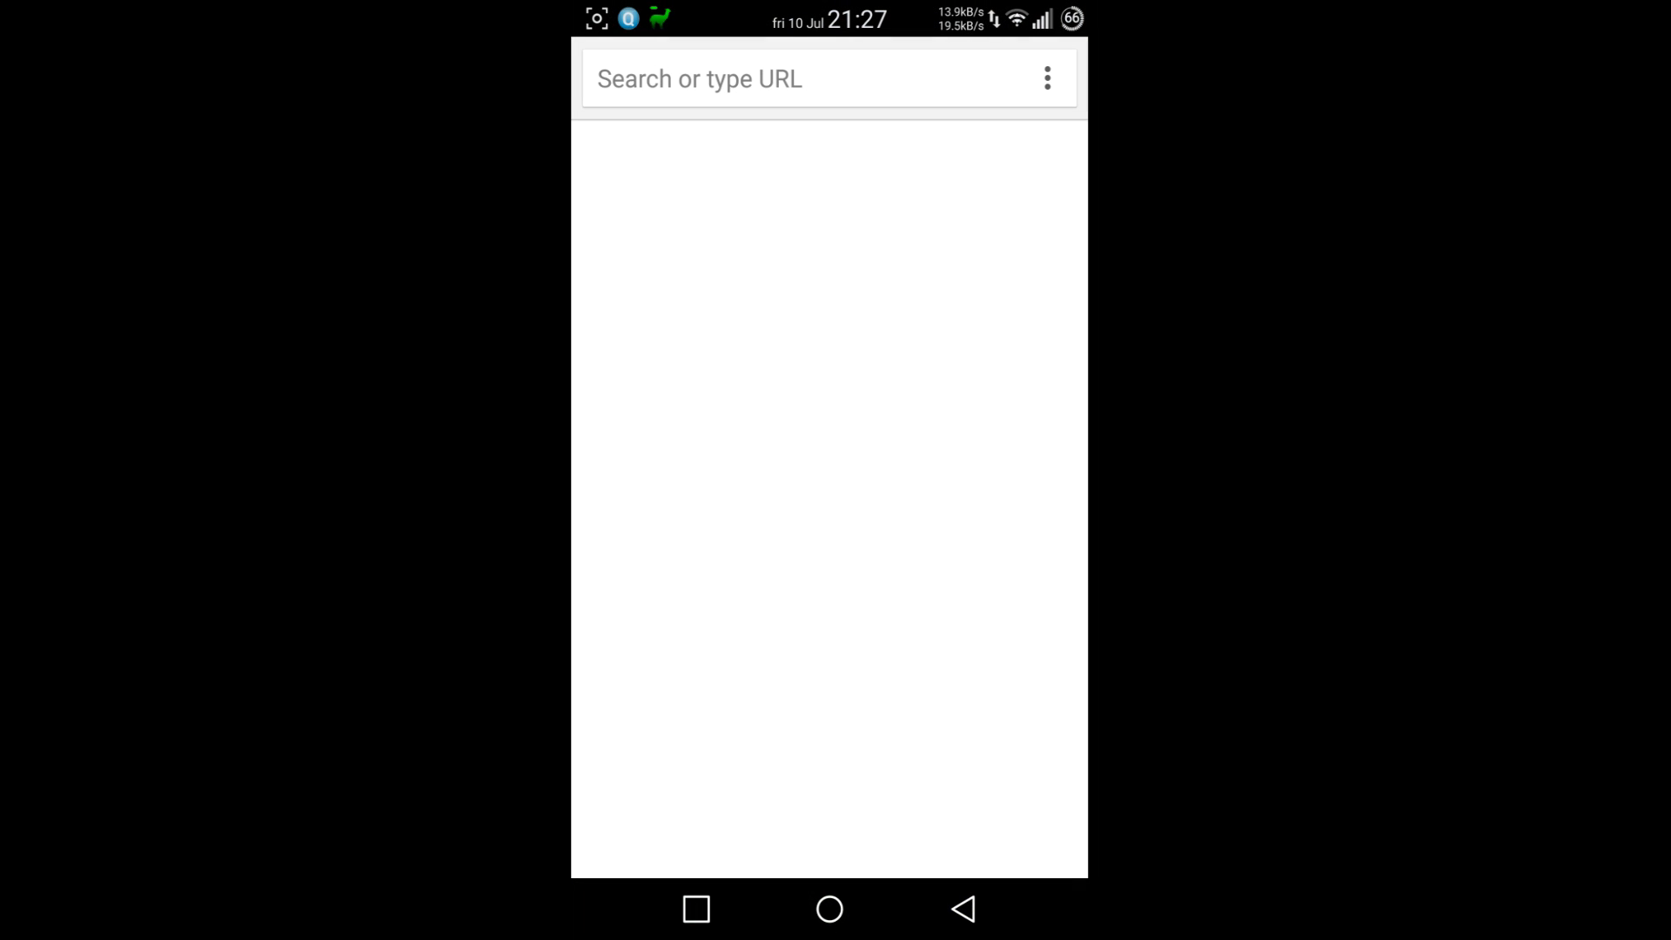
{"action": "left_click", "coordinate": [746, 80]}
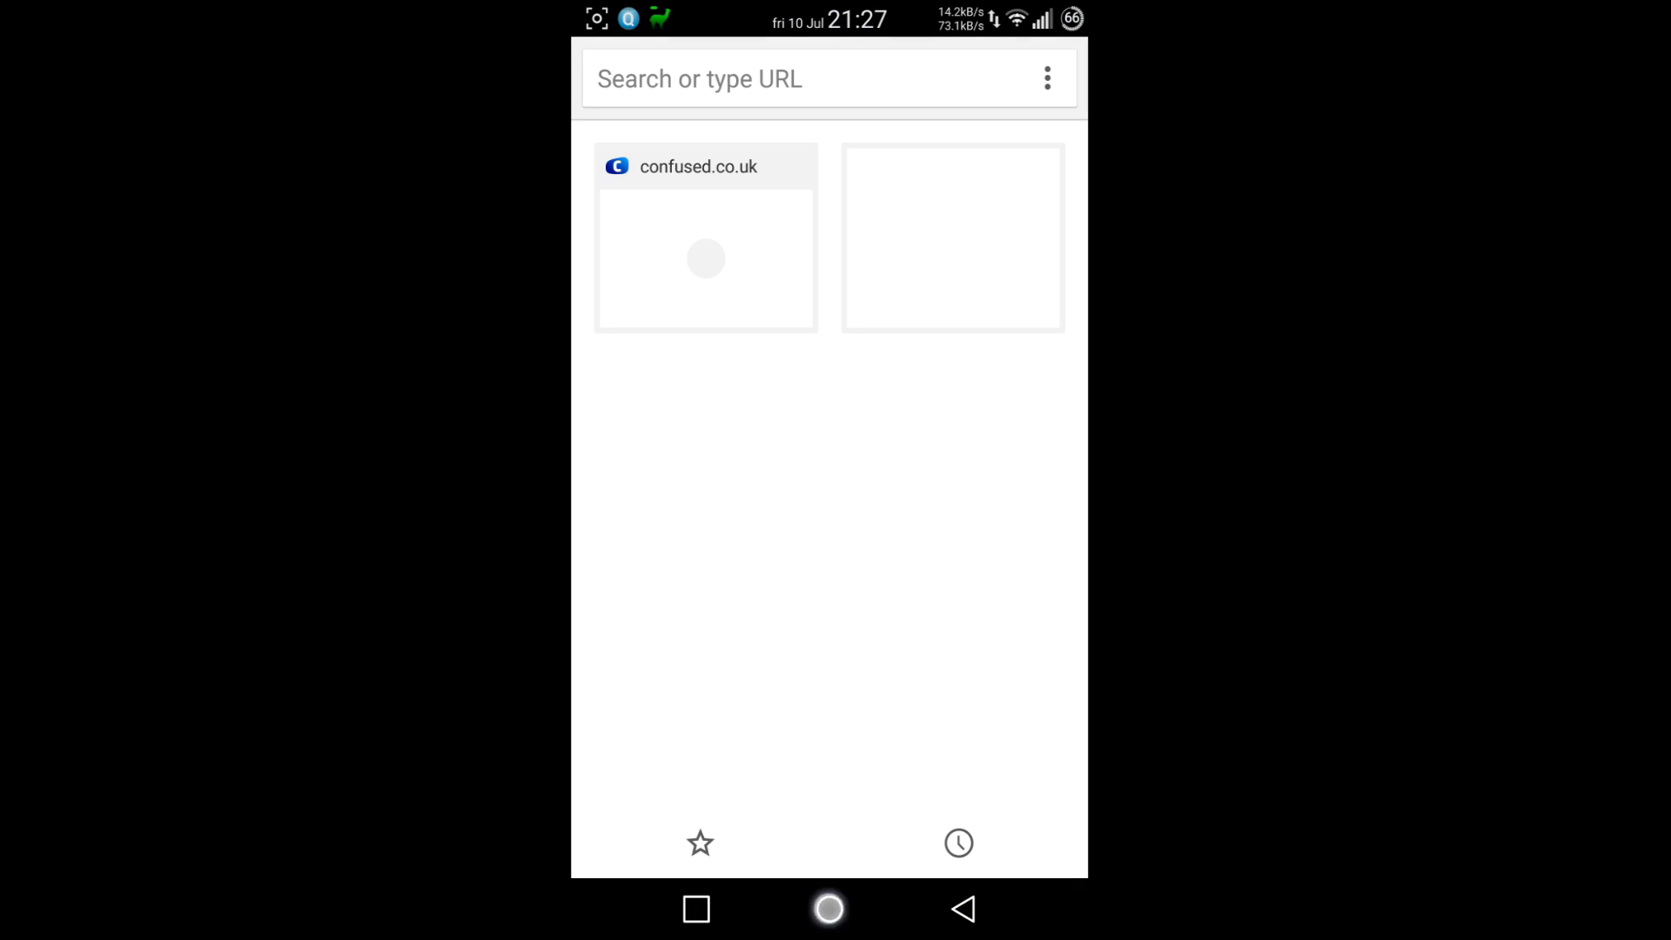
{"action": "left_click", "coordinate": [830, 908]}
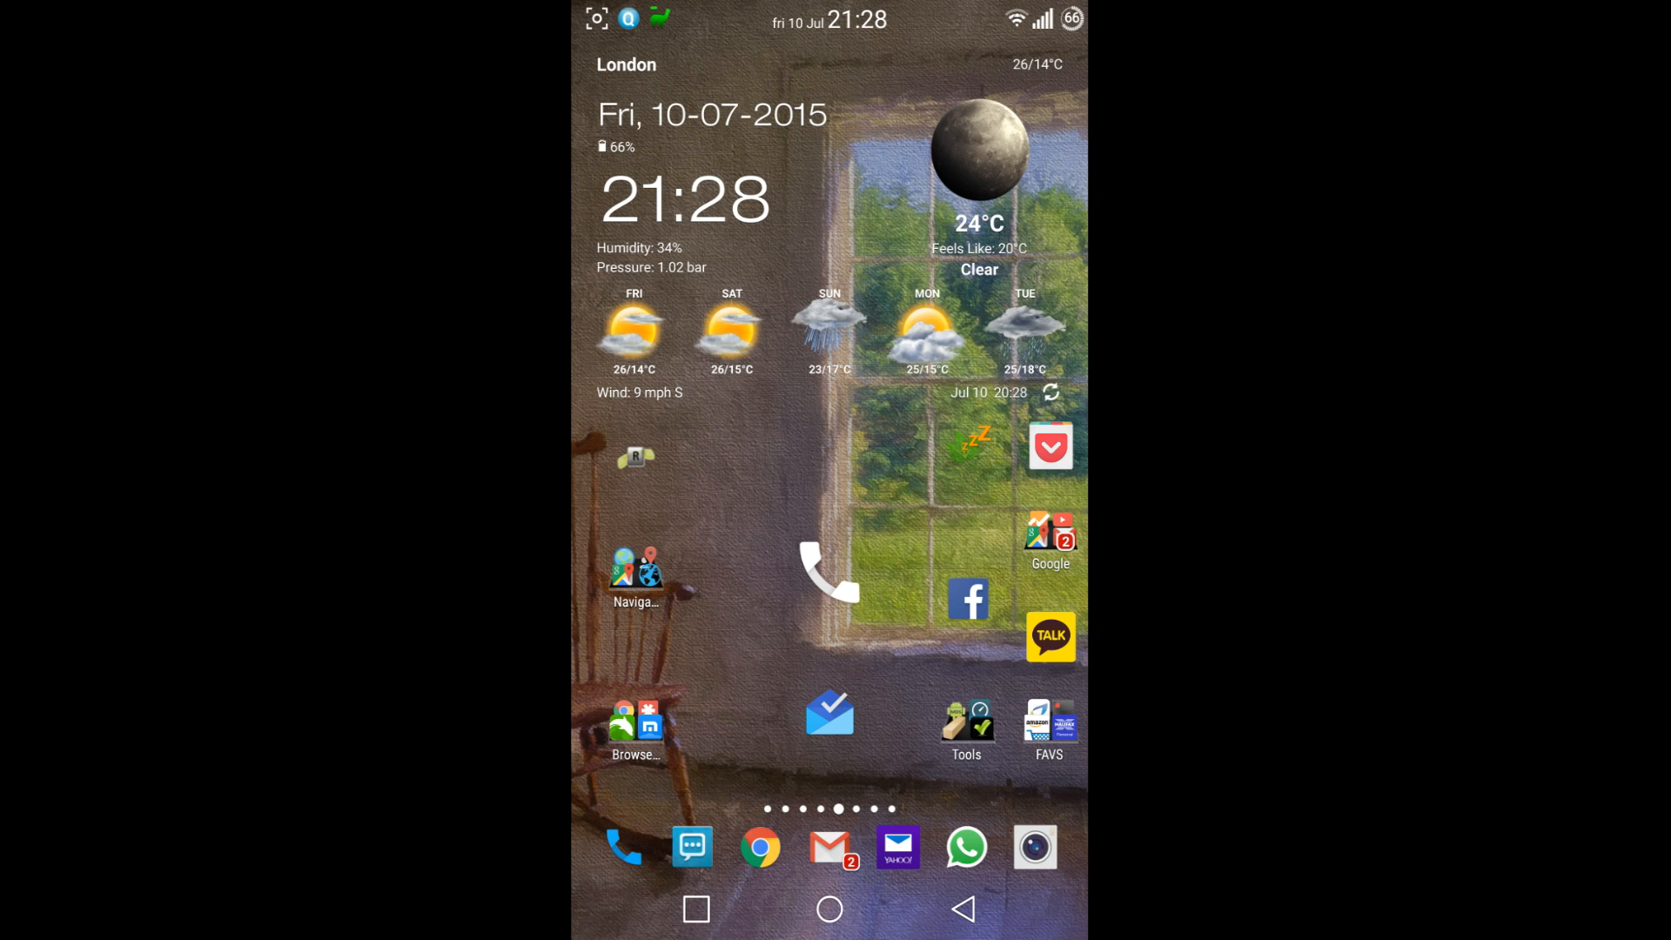
{"action": "left_click", "coordinate": [1049, 391]}
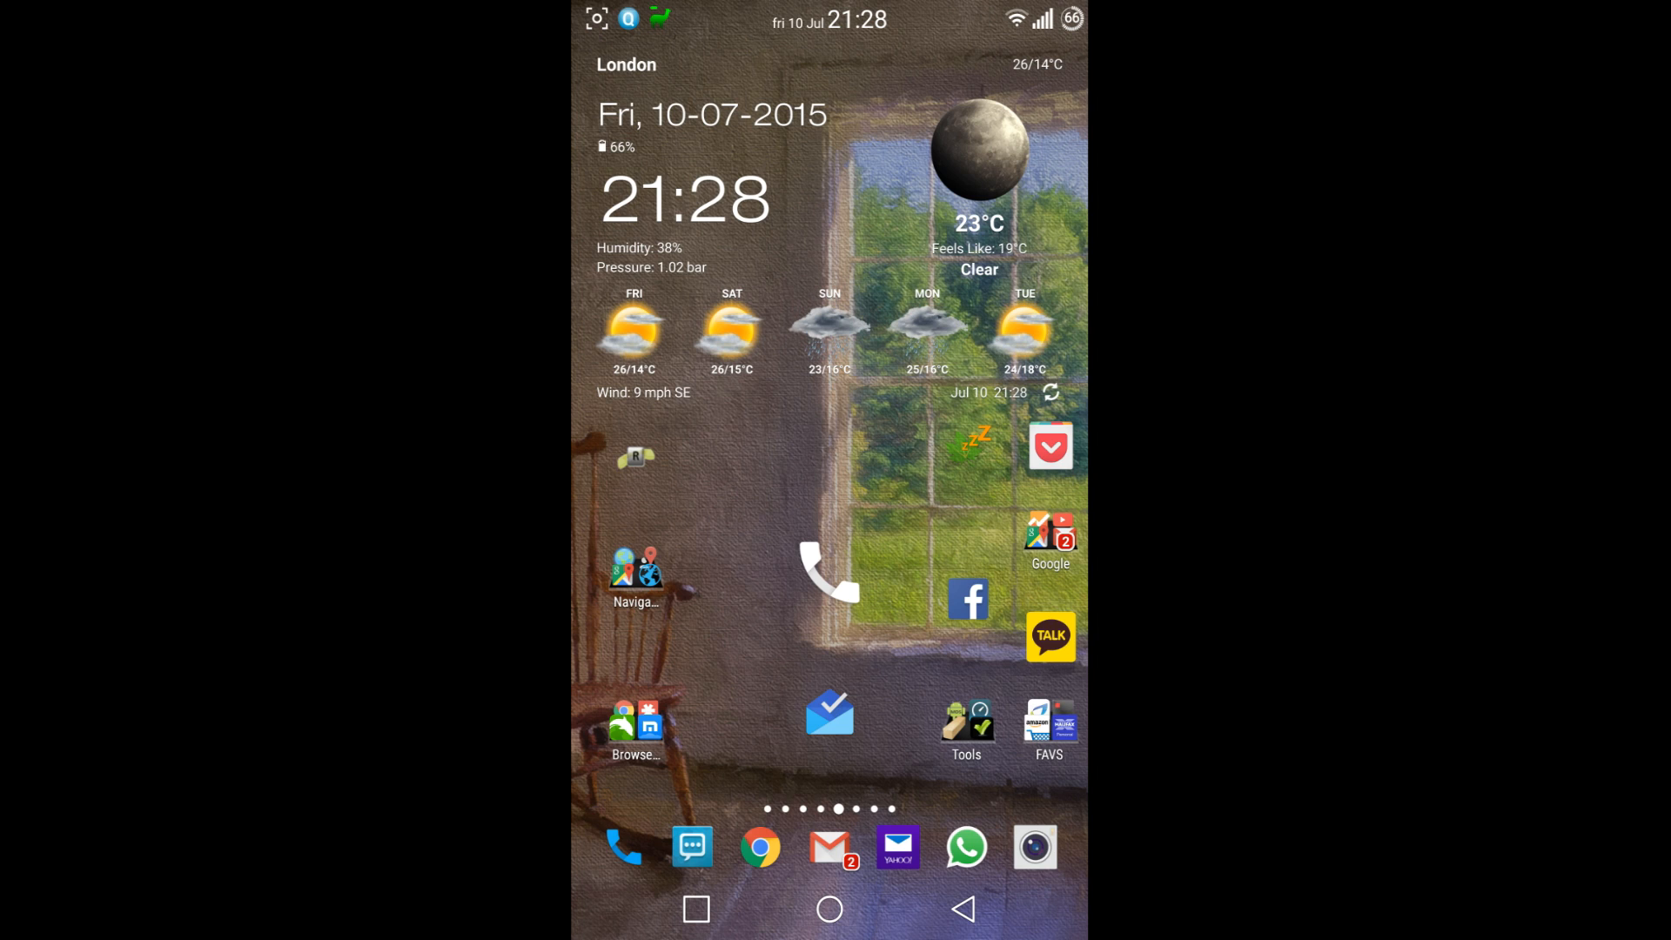